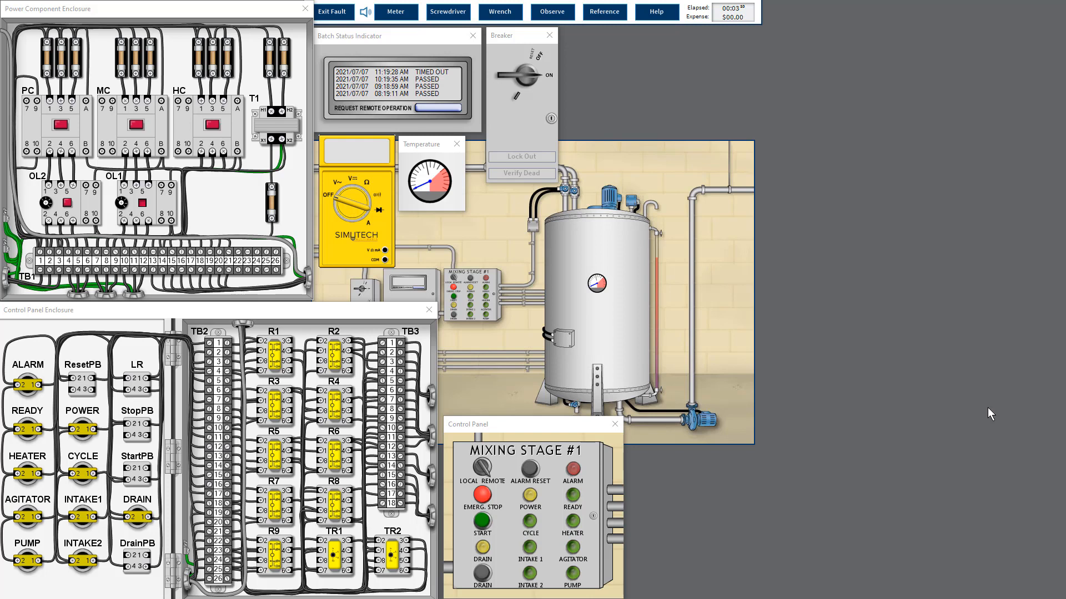
mouse_move(718, 470)
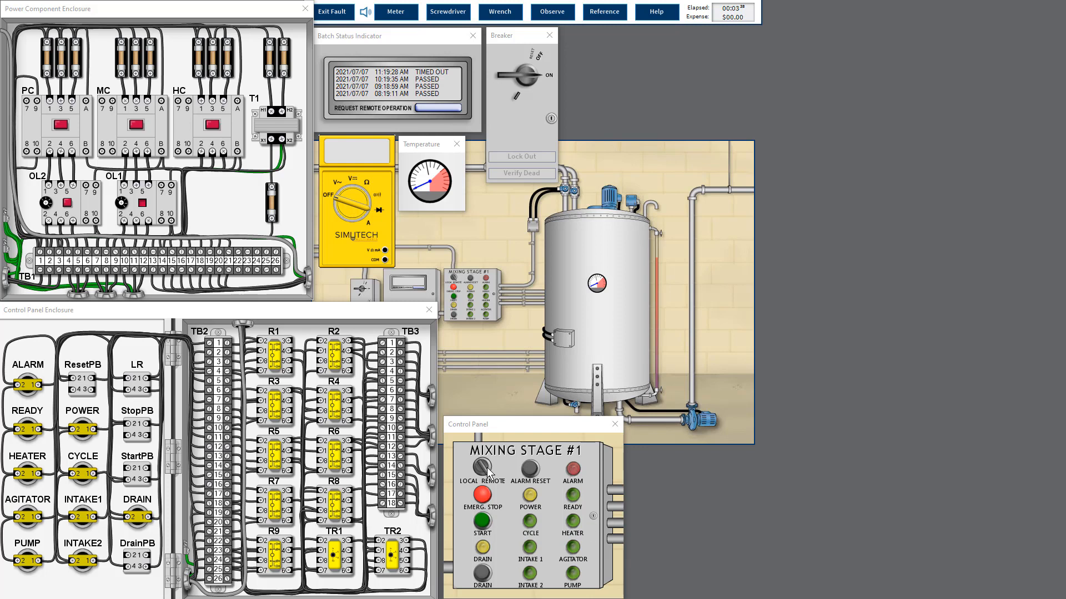
mouse_move(555, 496)
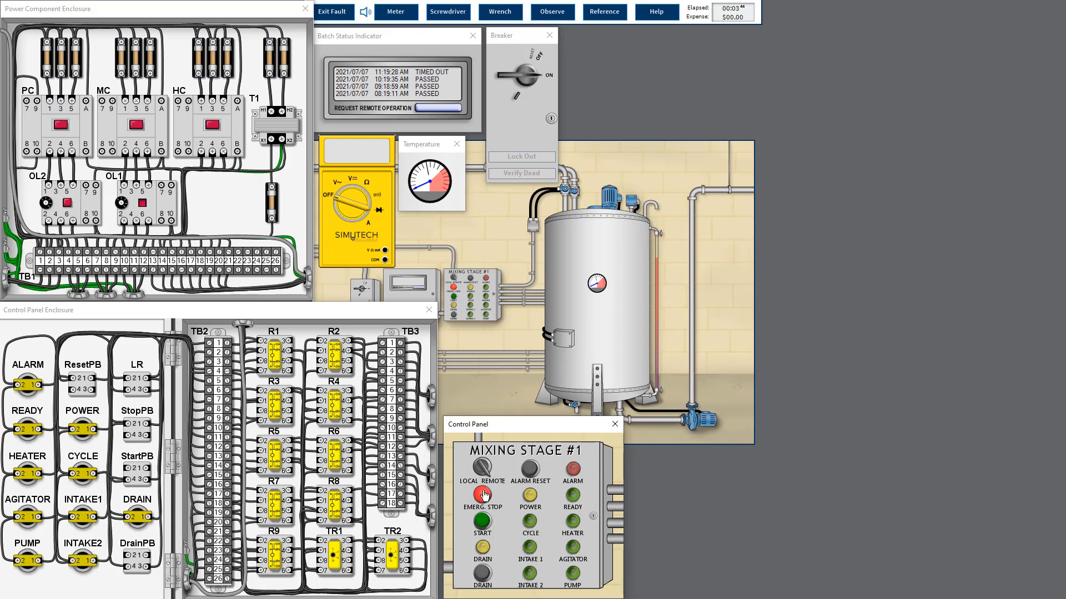
Clamp the ammeter onto a TB1 pump motor lead, reading 0.0
left_click(481, 493)
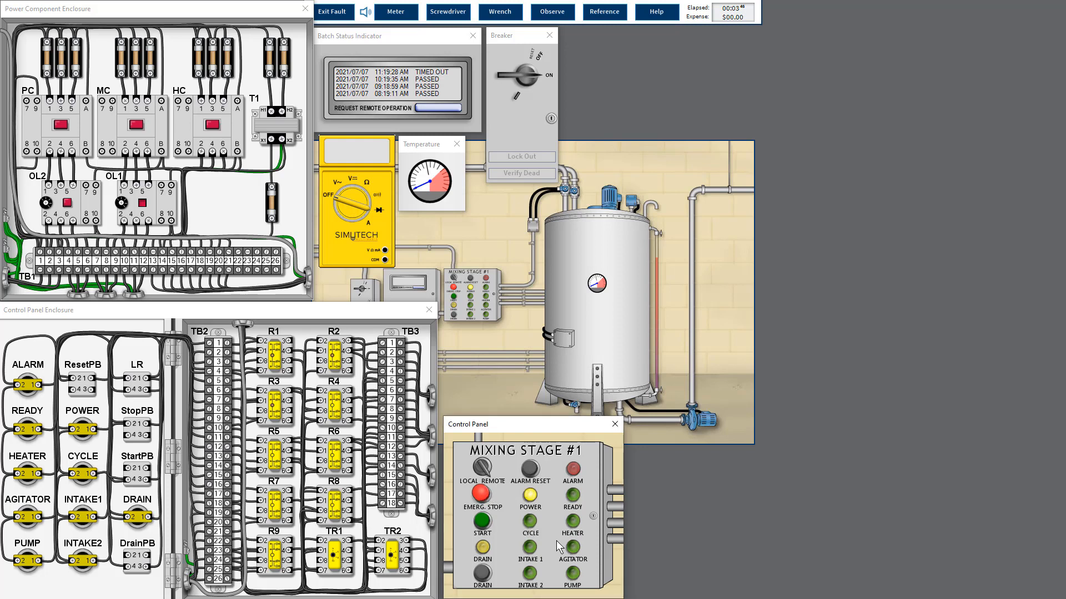
mouse_move(673, 352)
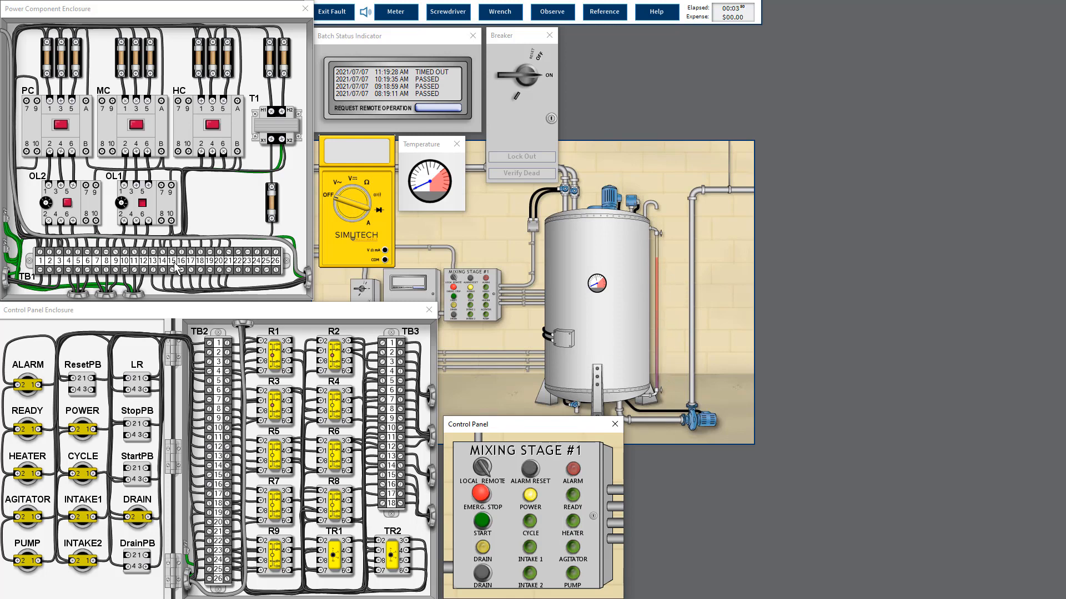
mouse_move(78, 202)
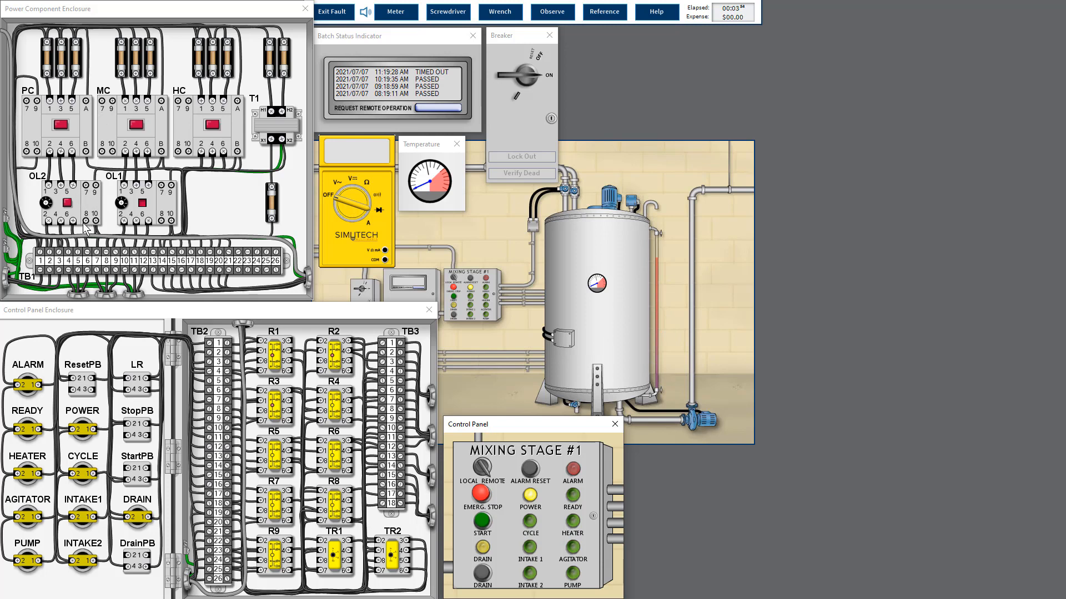
mouse_move(82, 224)
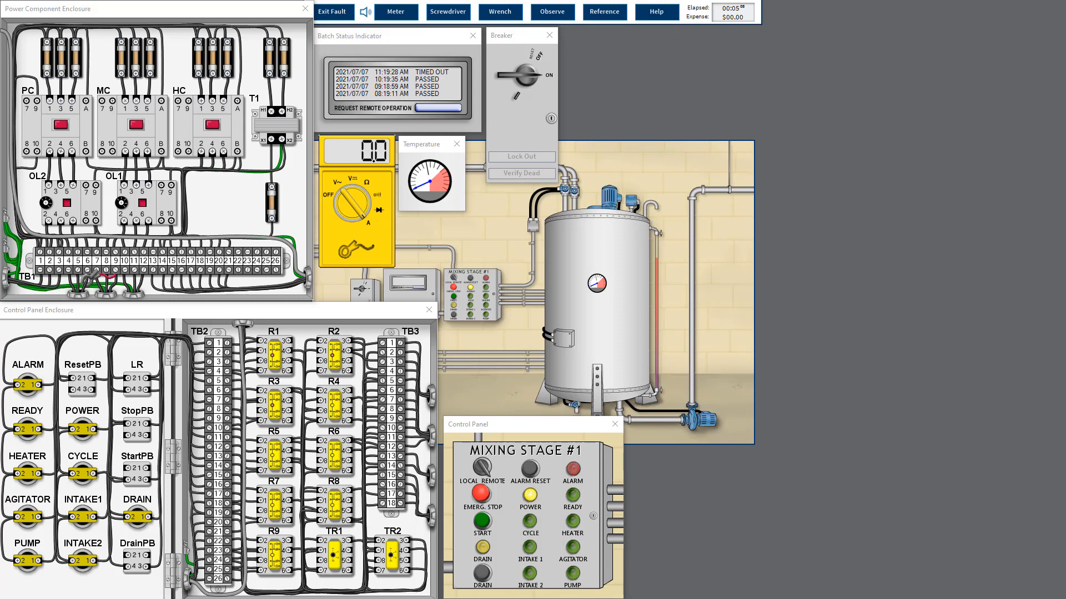
mouse_move(197, 236)
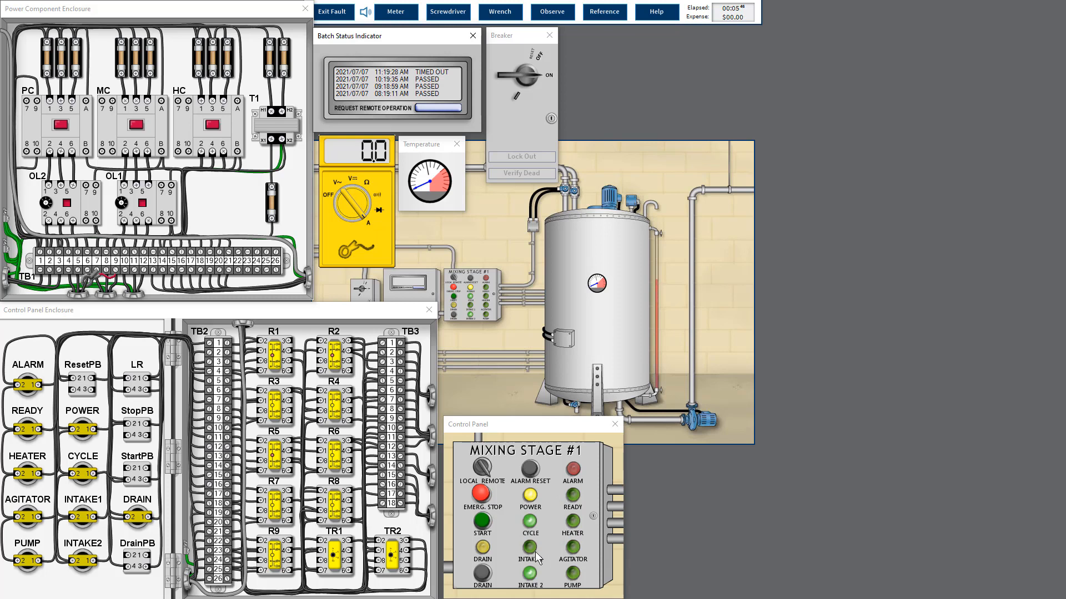
mouse_move(546, 545)
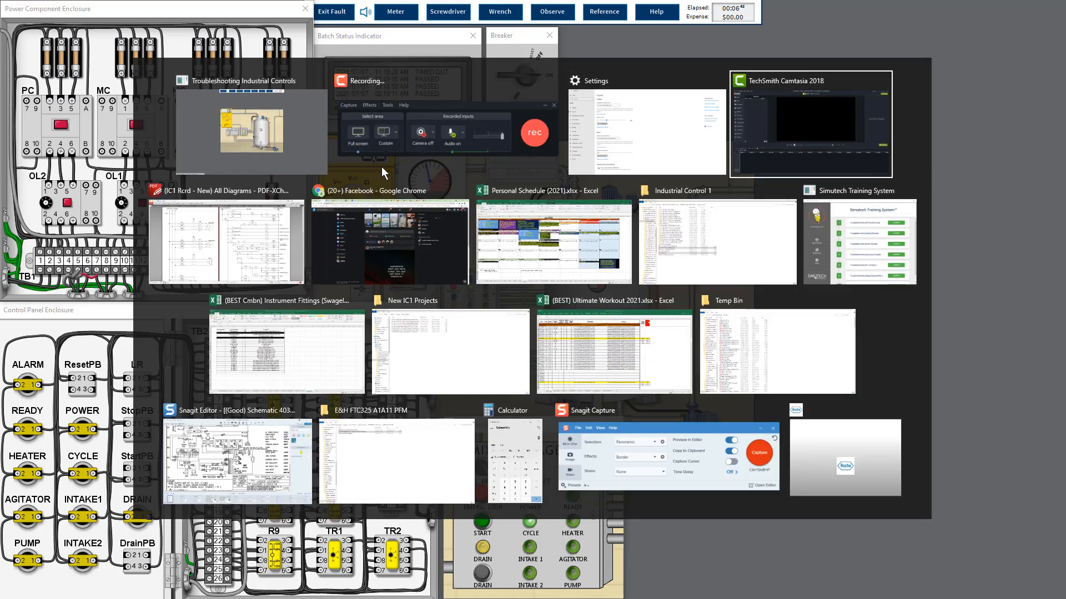
Switch to PDF-XChange Editor and view the Parts List with the pump motor's 2.5 A rating
left_click(226, 241)
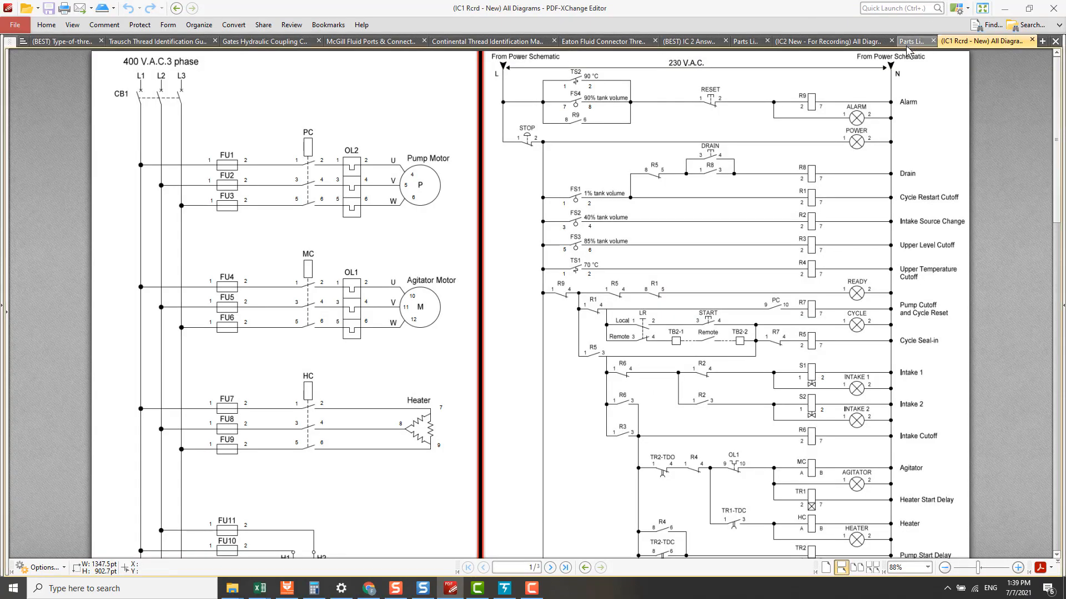
left_click(913, 41)
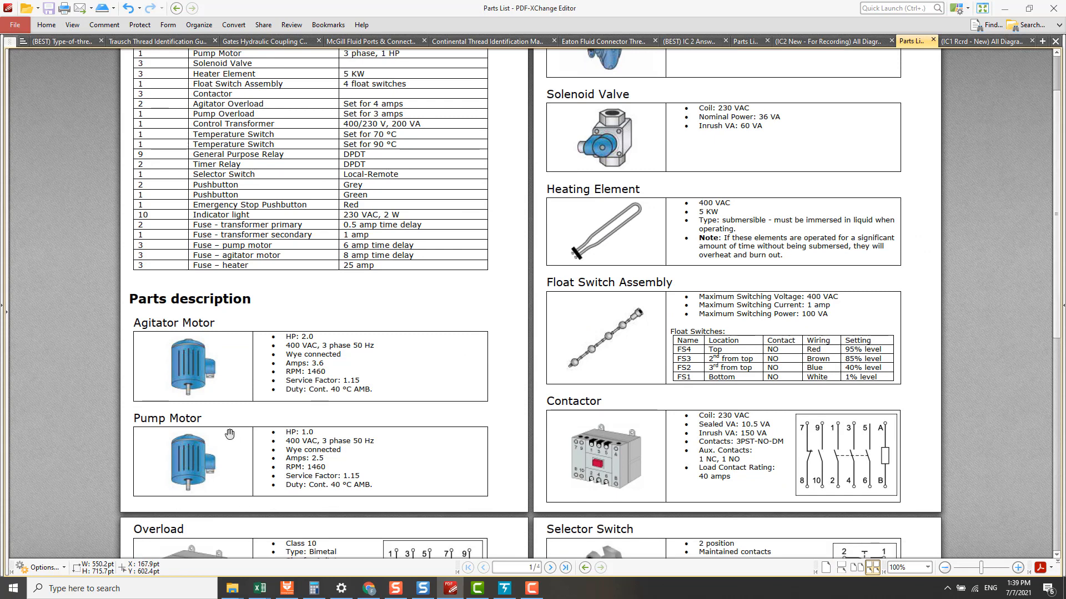
mouse_move(337, 455)
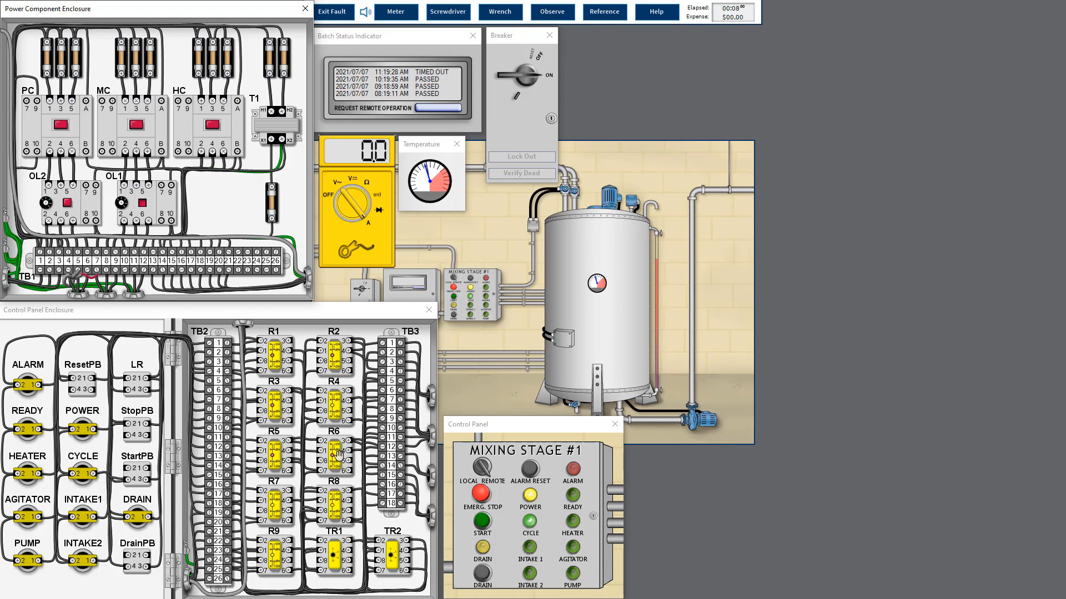
mouse_move(76, 203)
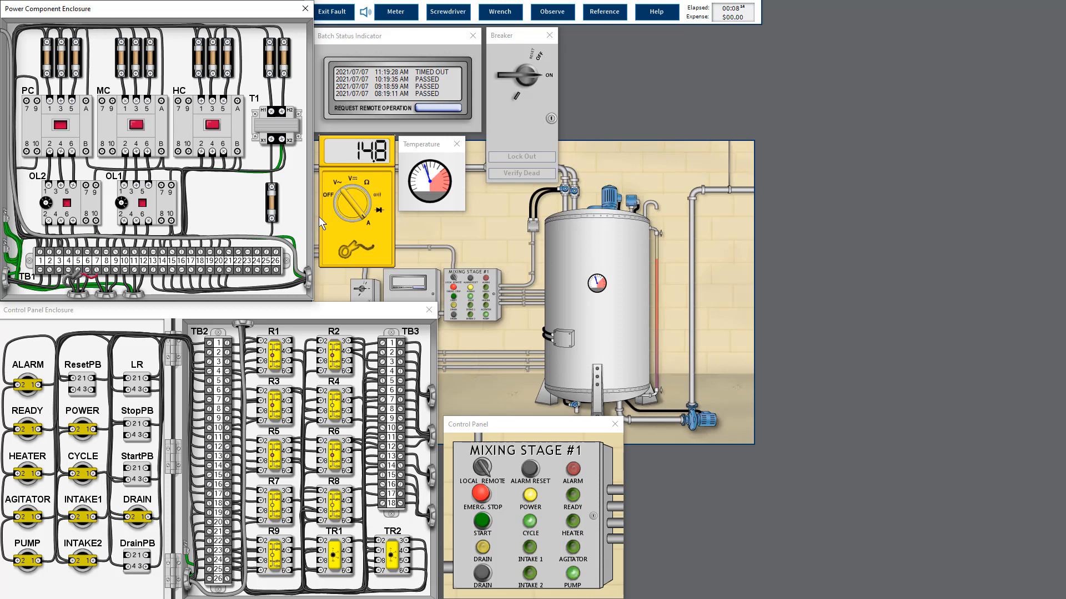
mouse_move(365, 222)
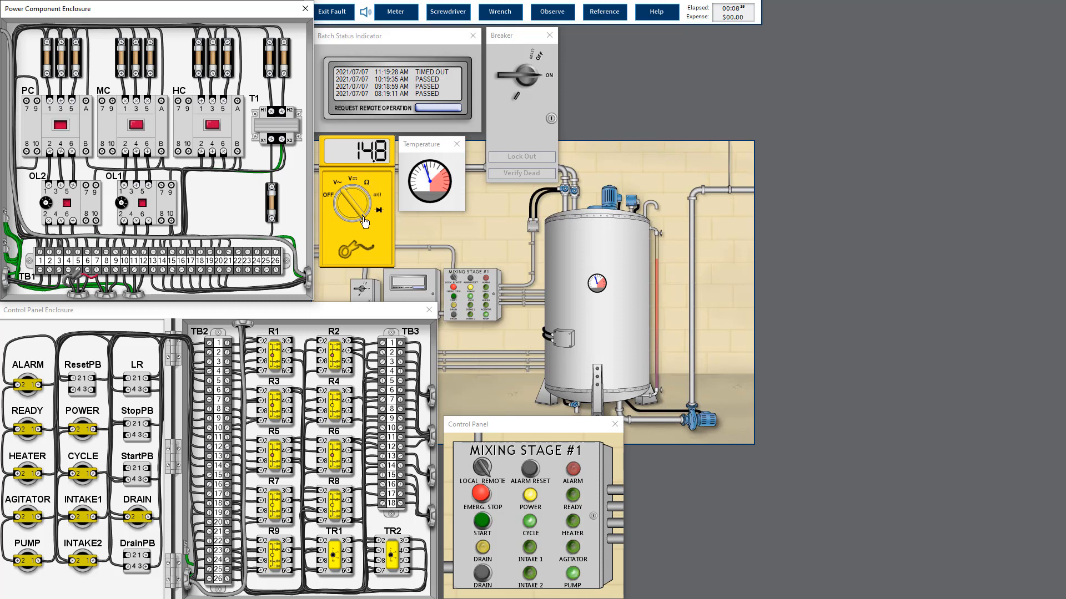
mouse_move(336, 187)
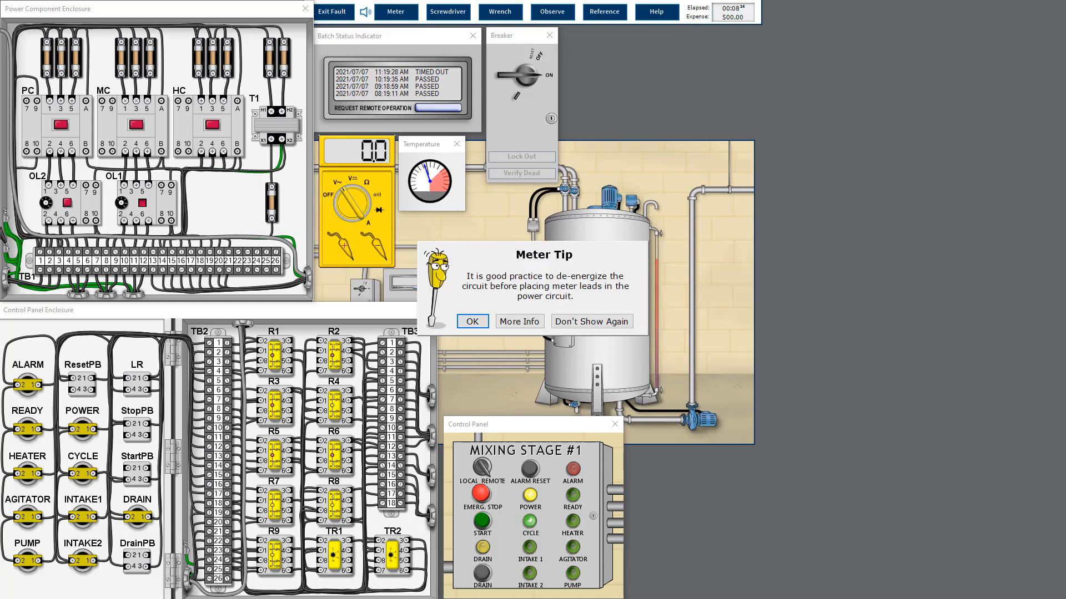
mouse_move(590, 321)
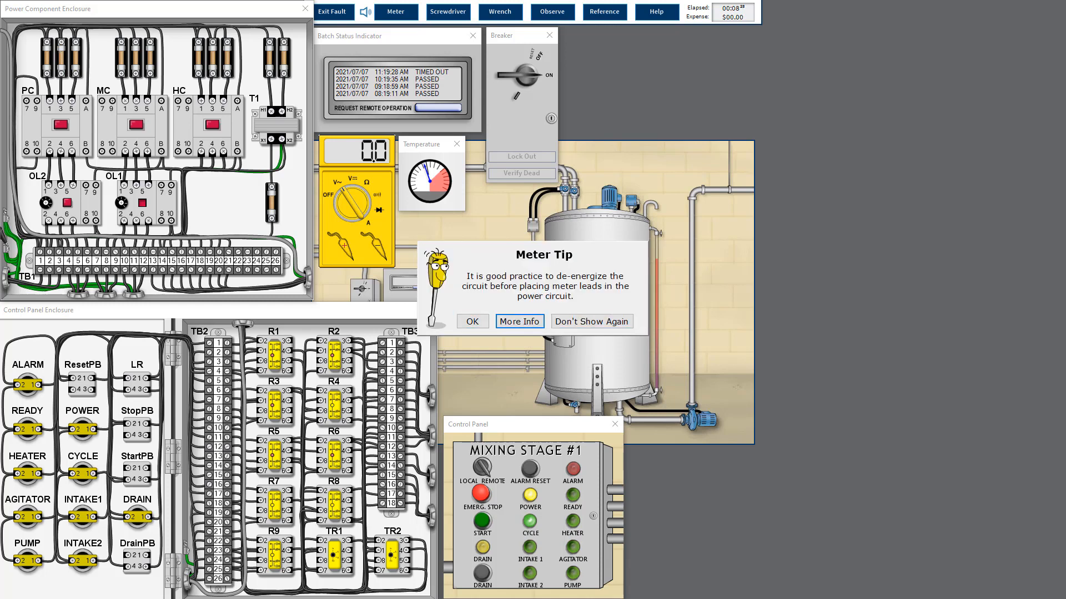
Open details on the de-energizing safety tip during the 230.9 V pump starter reading
left_click(472, 321)
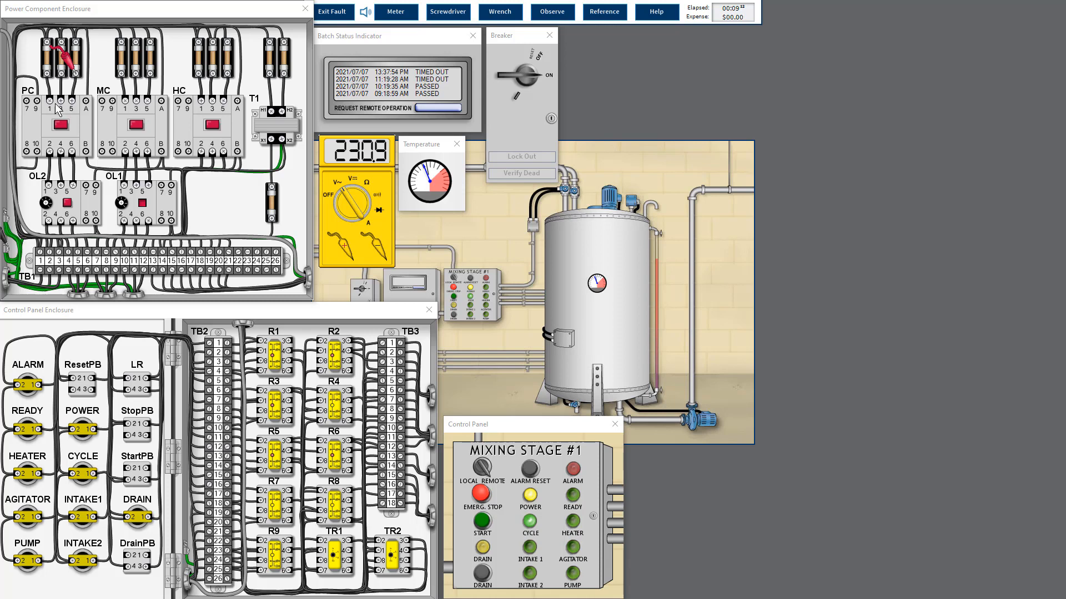
mouse_move(70, 95)
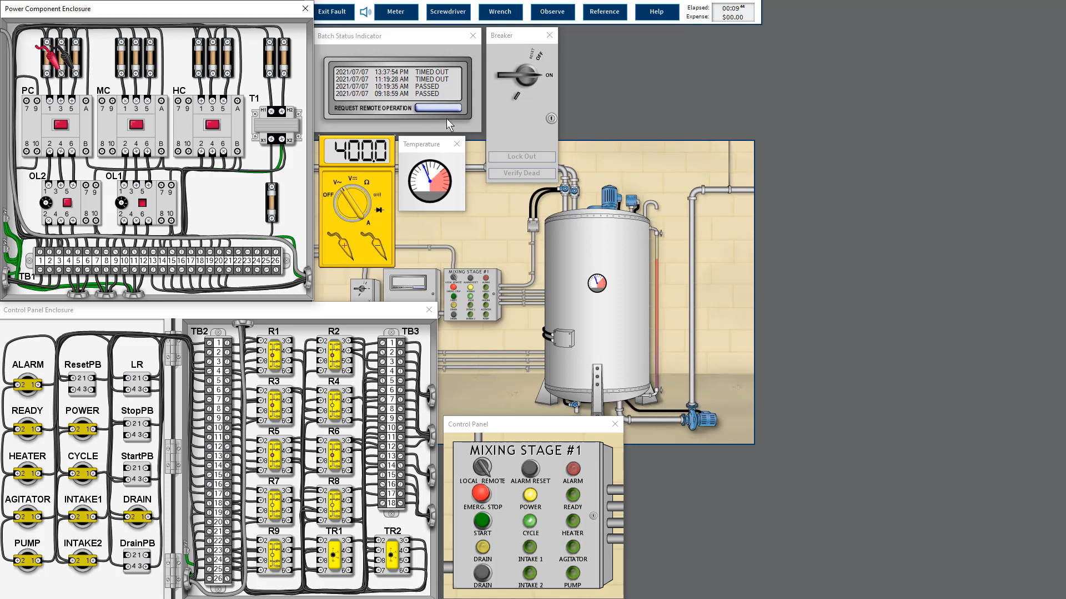
mouse_move(204, 227)
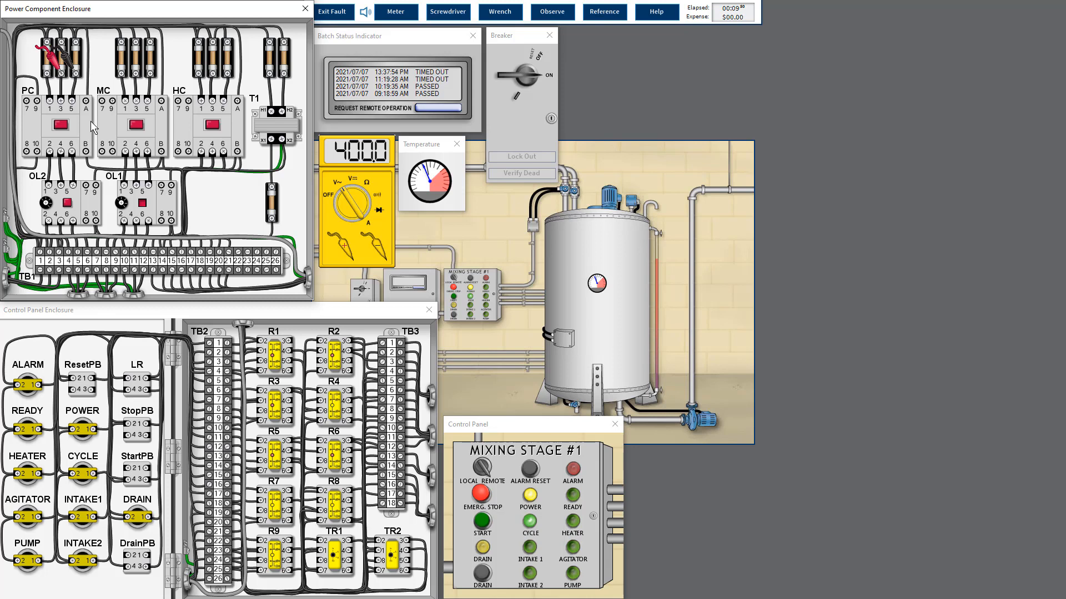
mouse_move(90, 262)
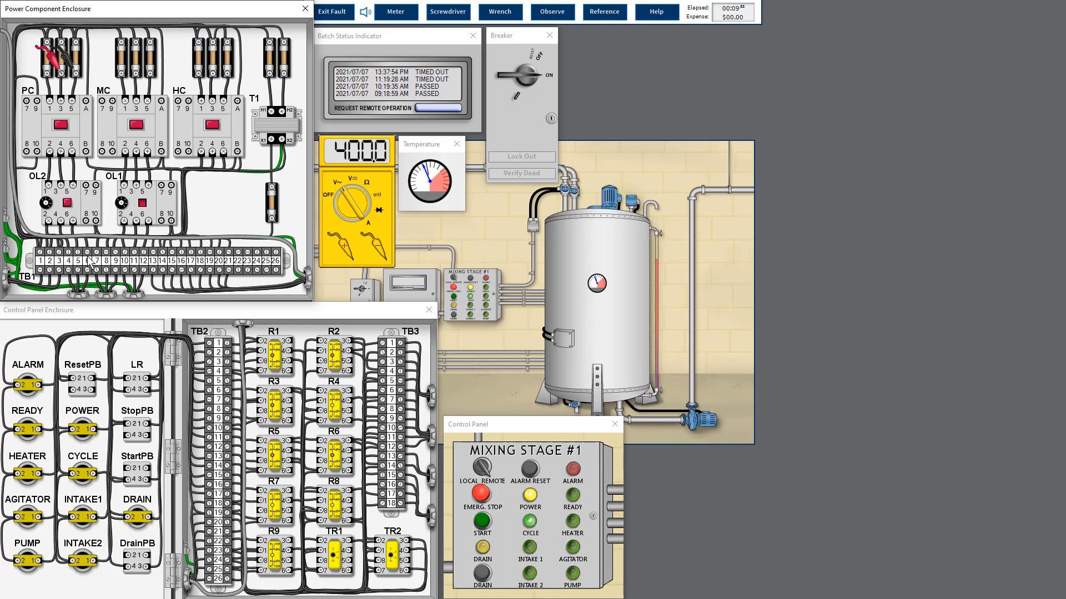
mouse_move(80, 132)
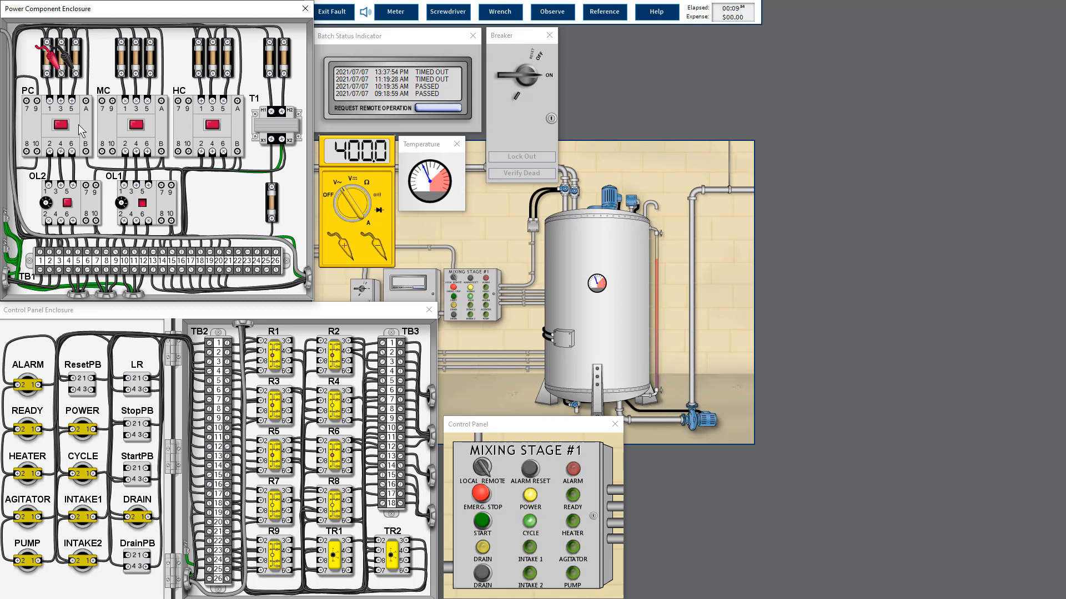
mouse_move(63, 114)
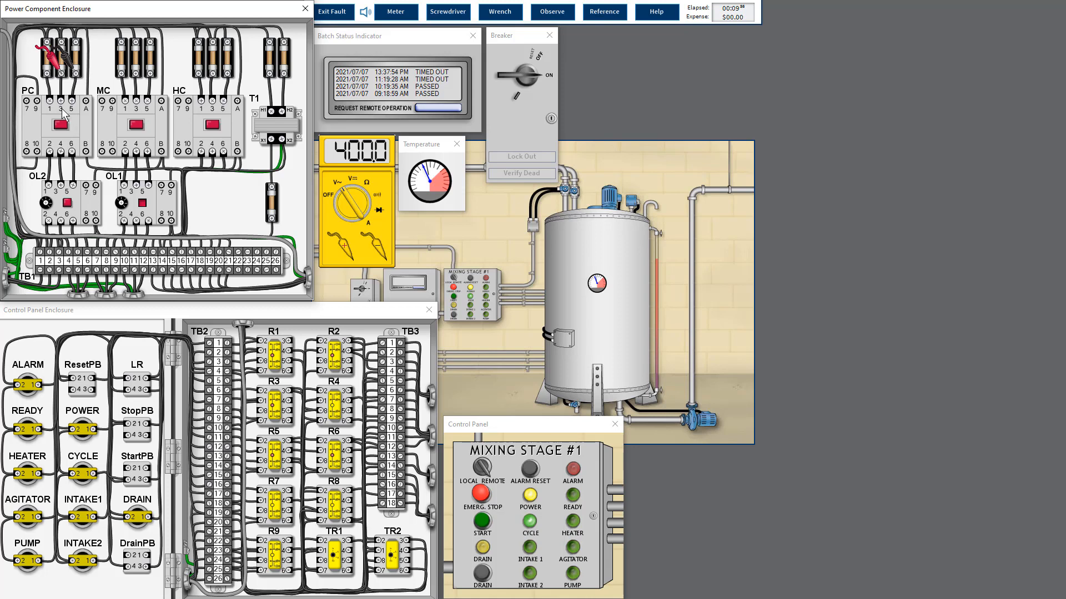
mouse_move(72, 185)
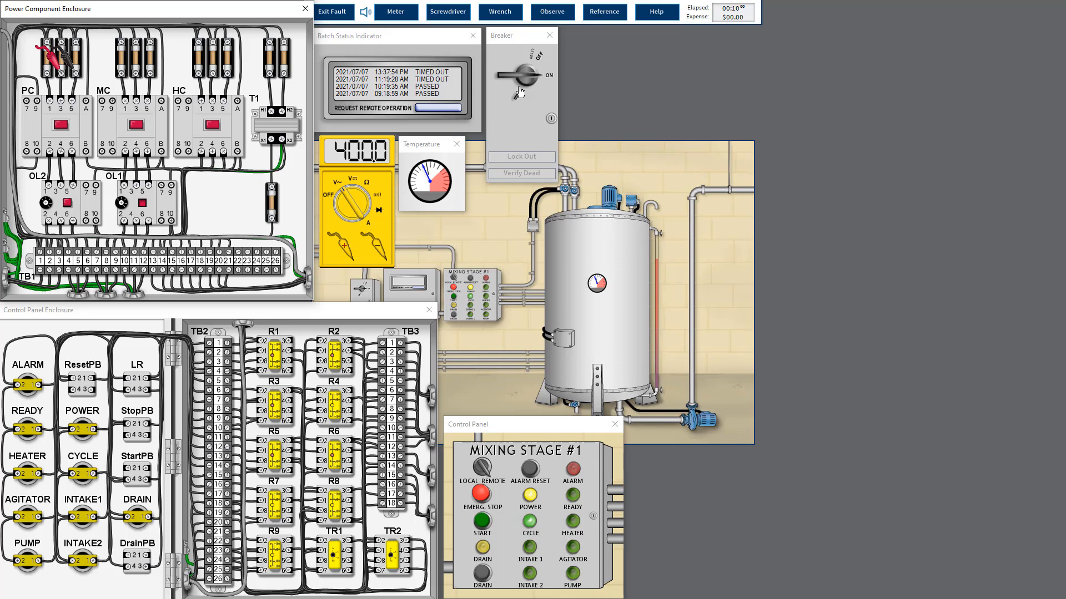
Run Verify Dead on the locked-out breaker and dismiss the dead-circuit test result
left_click(520, 157)
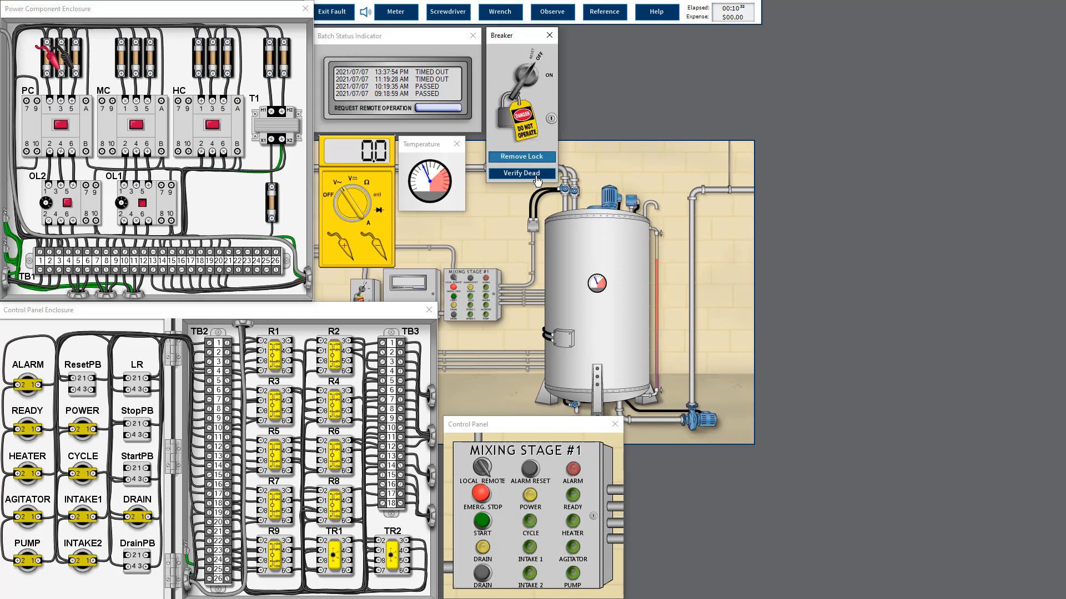
left_click(521, 173)
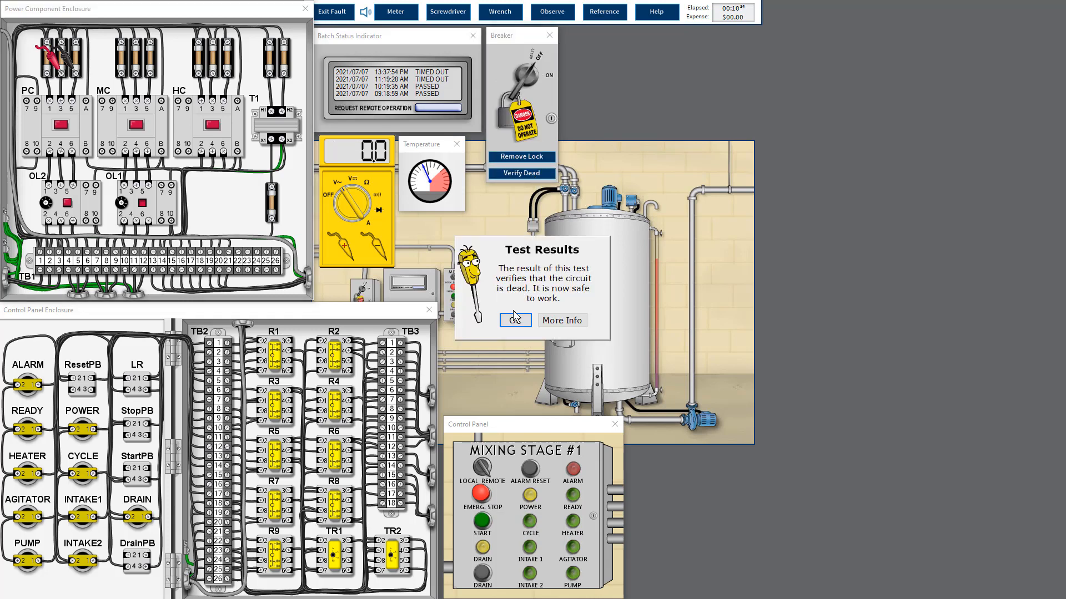
left_click(515, 320)
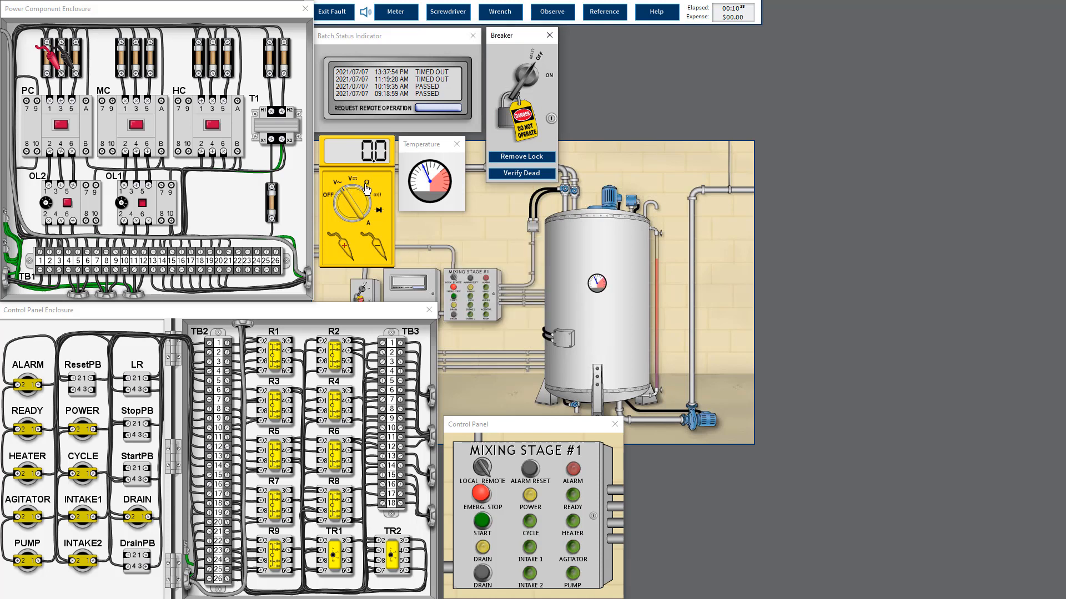
Set the meter to Ω resistance and dismiss the three meter tips, reading OL
left_click(365, 185)
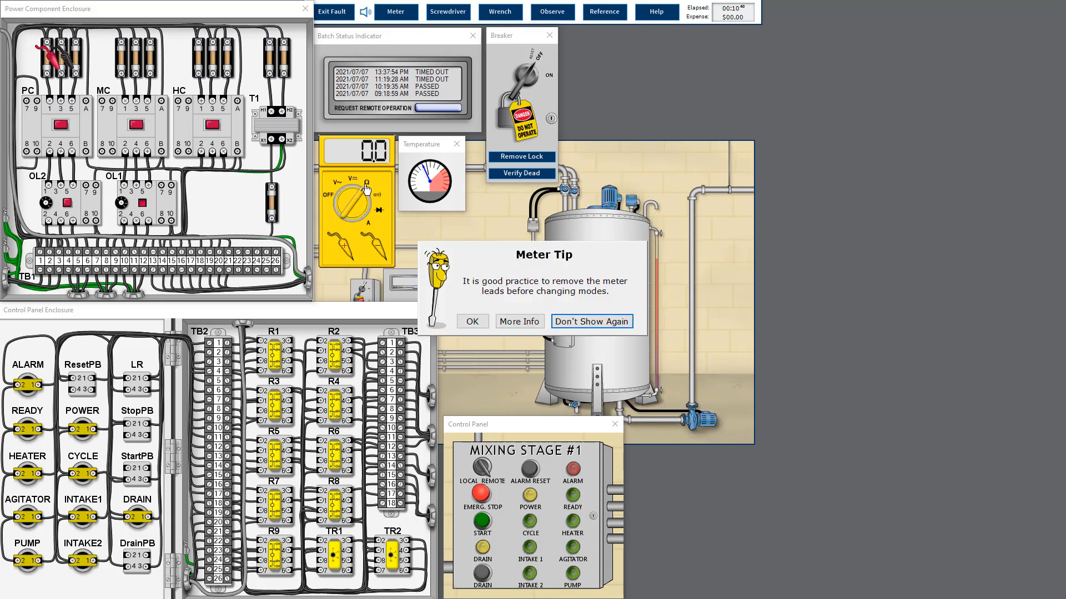
left_click(472, 321)
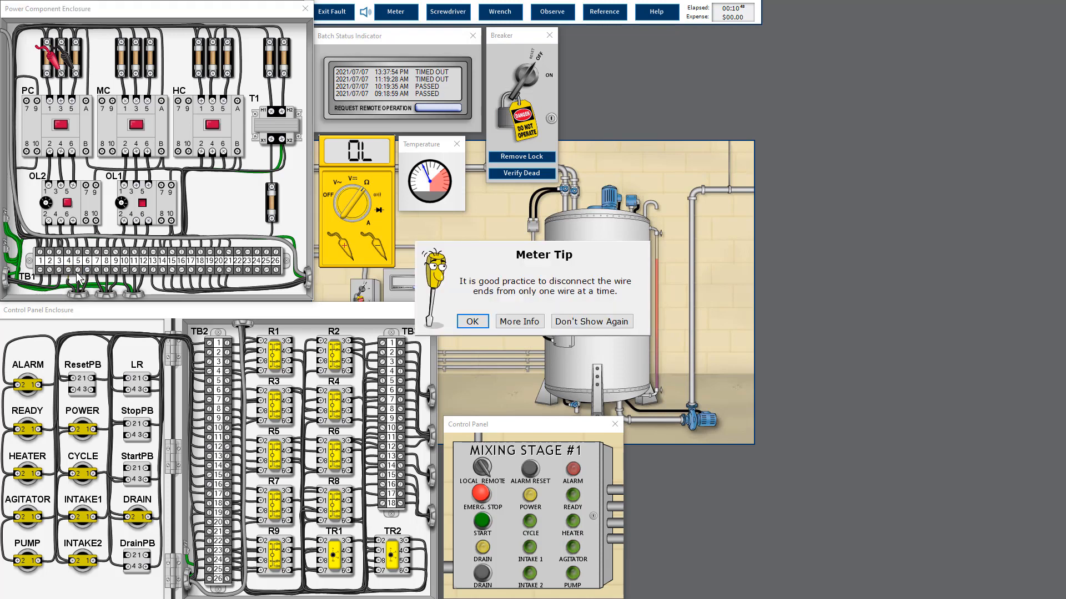
left_click(472, 321)
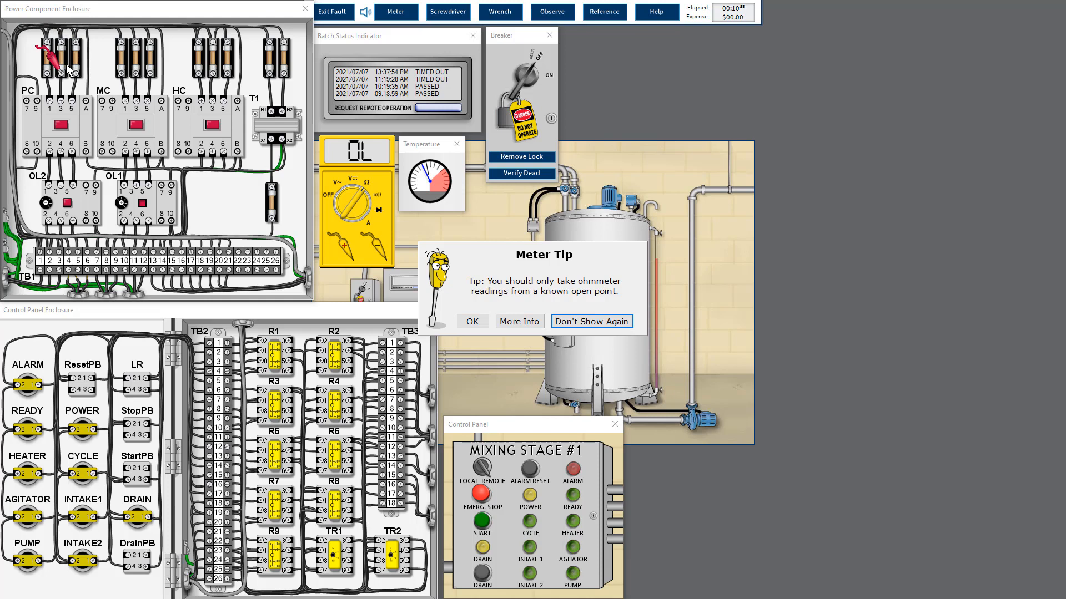
left_click(472, 321)
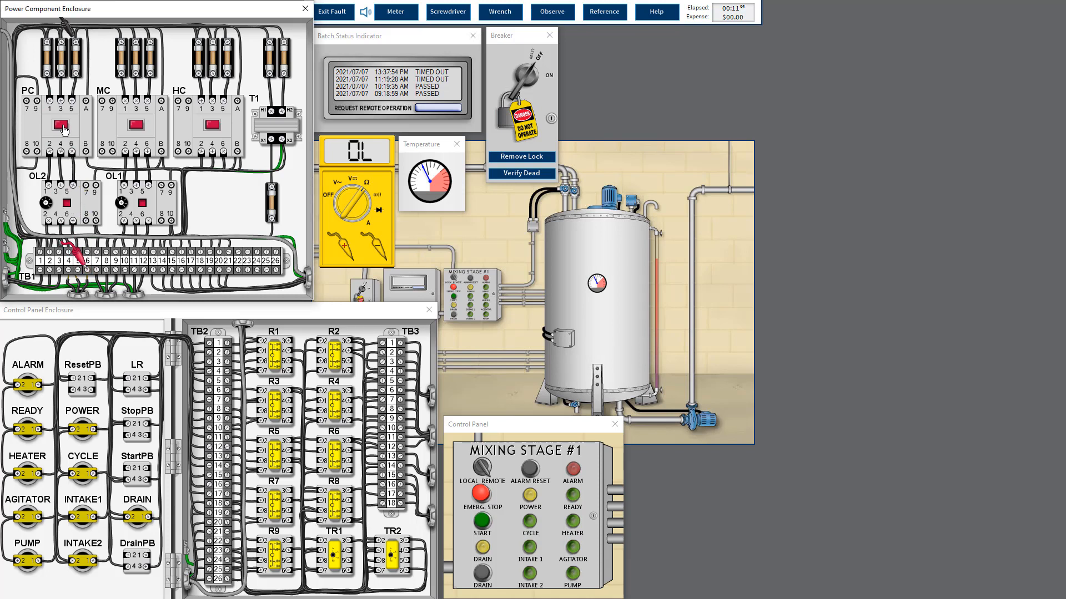
Read 16.2 ohms across the TB1 pump motor terminals, then switch to the parts list
left_click(61, 127)
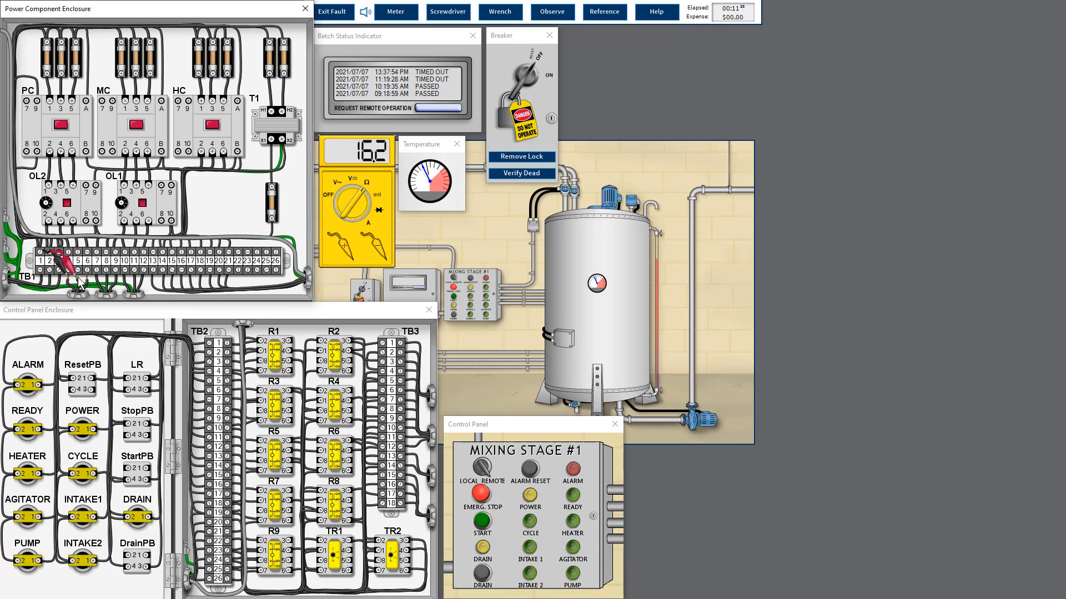
key("Alt+Tab")
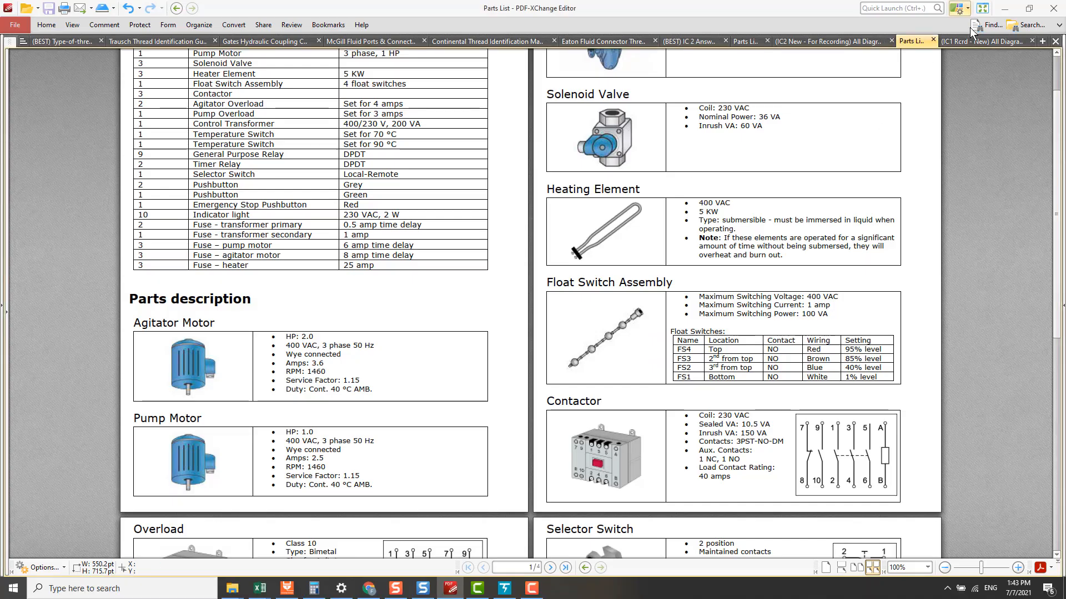
left_click(977, 42)
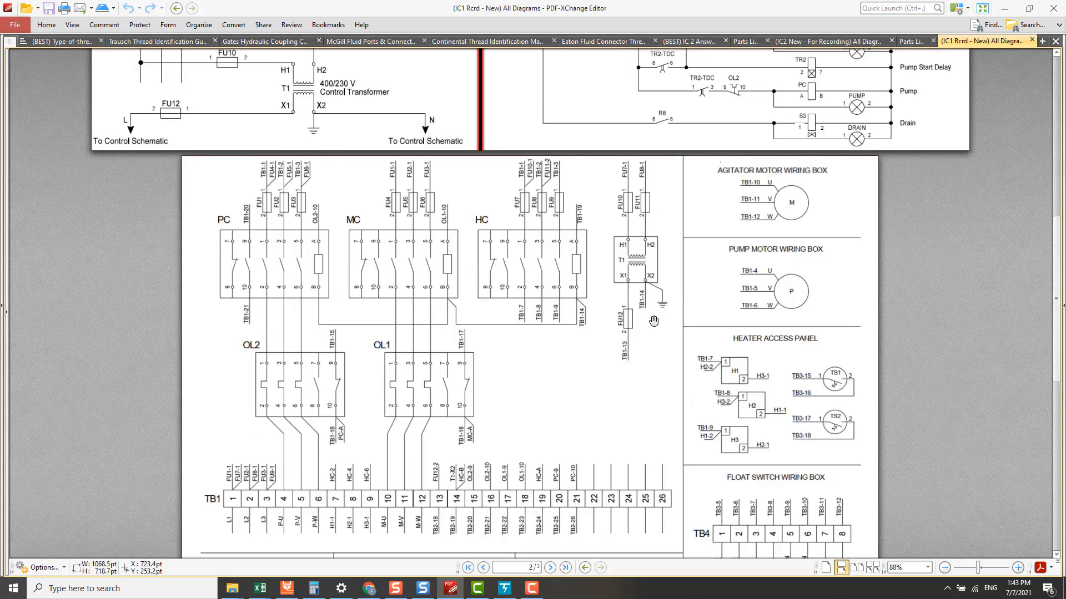
mouse_move(313, 405)
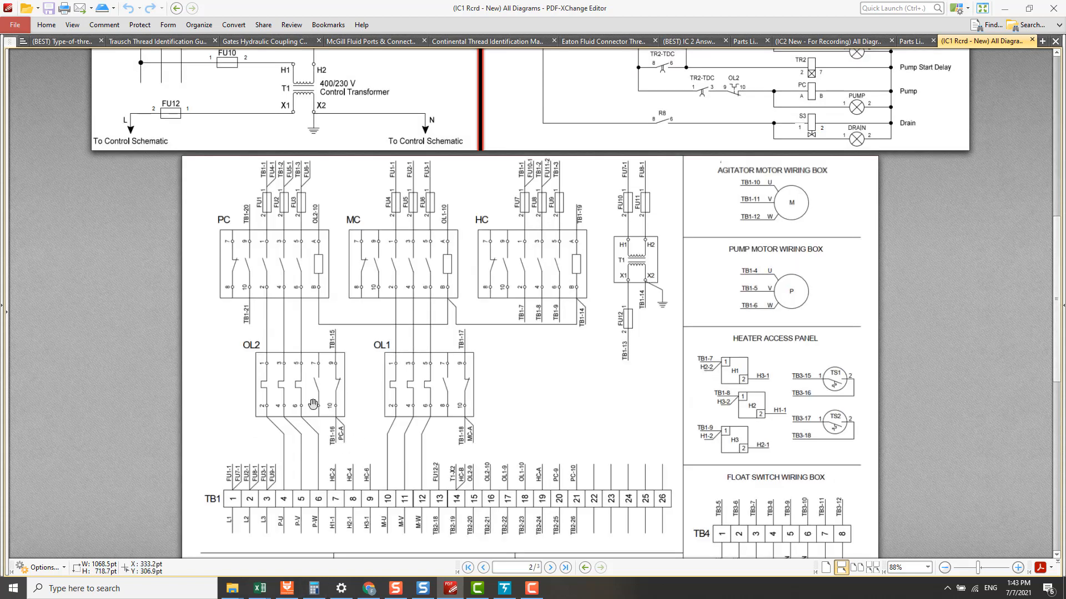
mouse_move(286, 461)
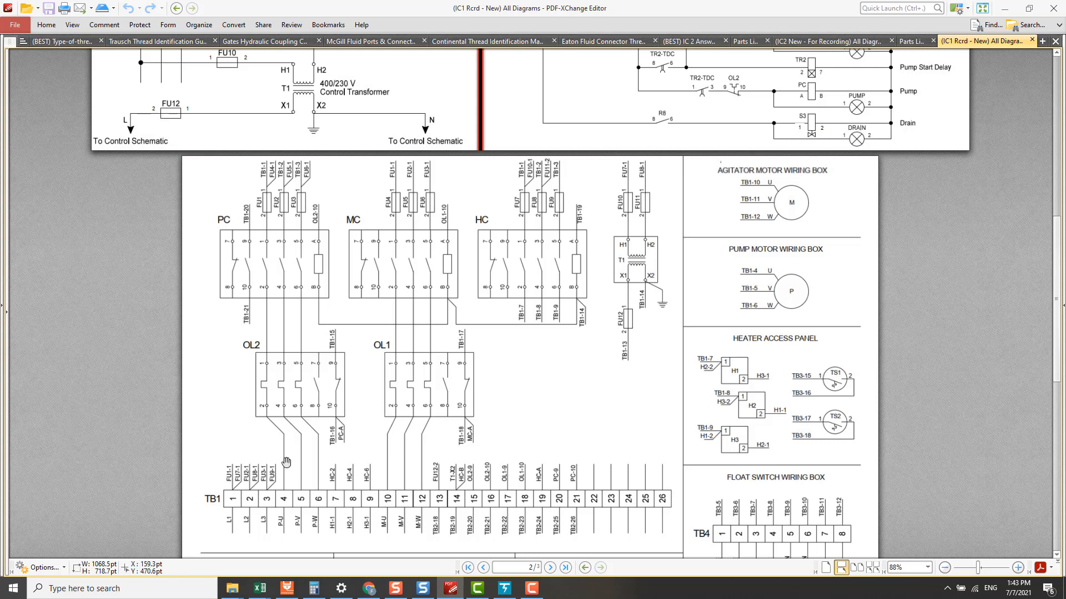
mouse_move(319, 532)
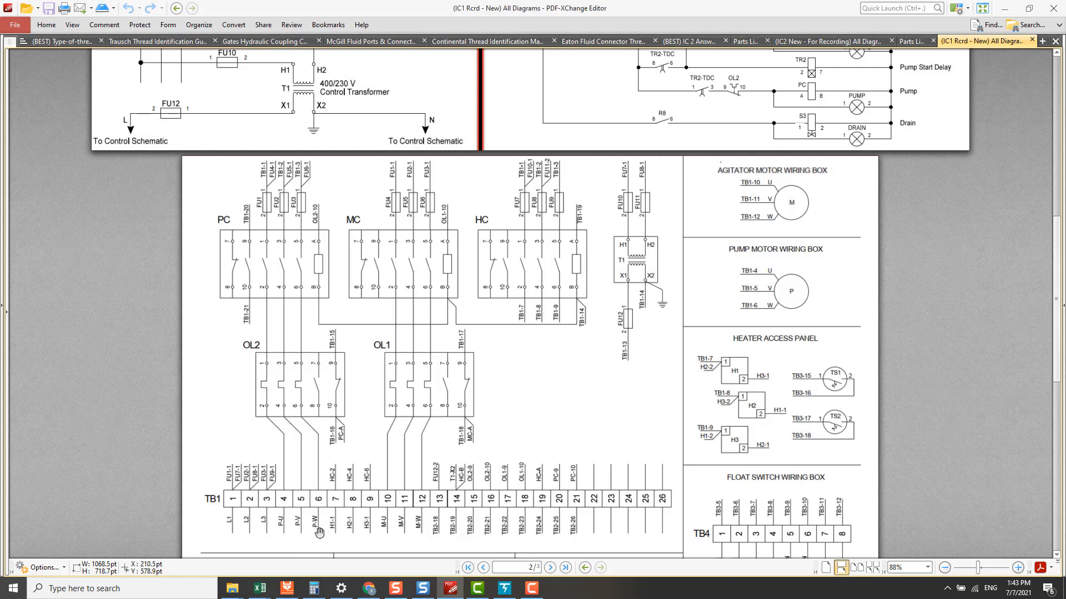
mouse_move(476, 401)
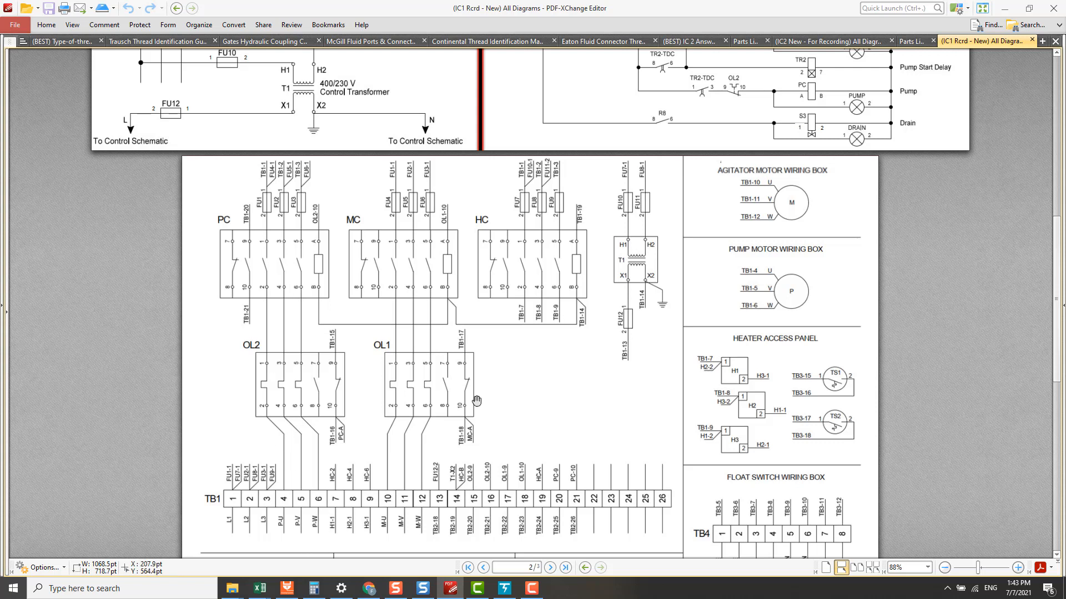
mouse_move(788, 248)
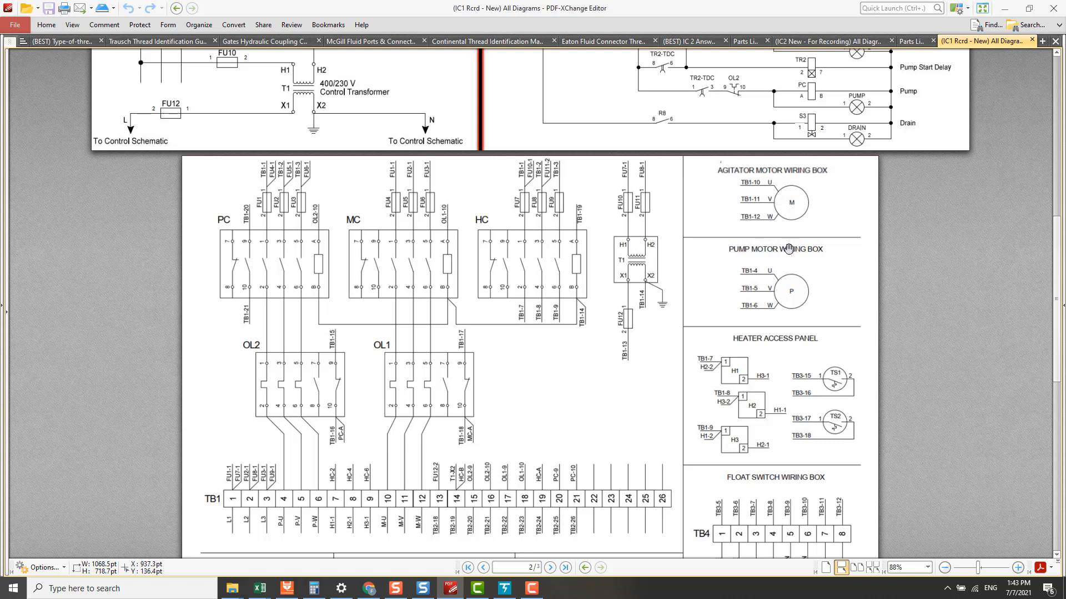
mouse_move(797, 295)
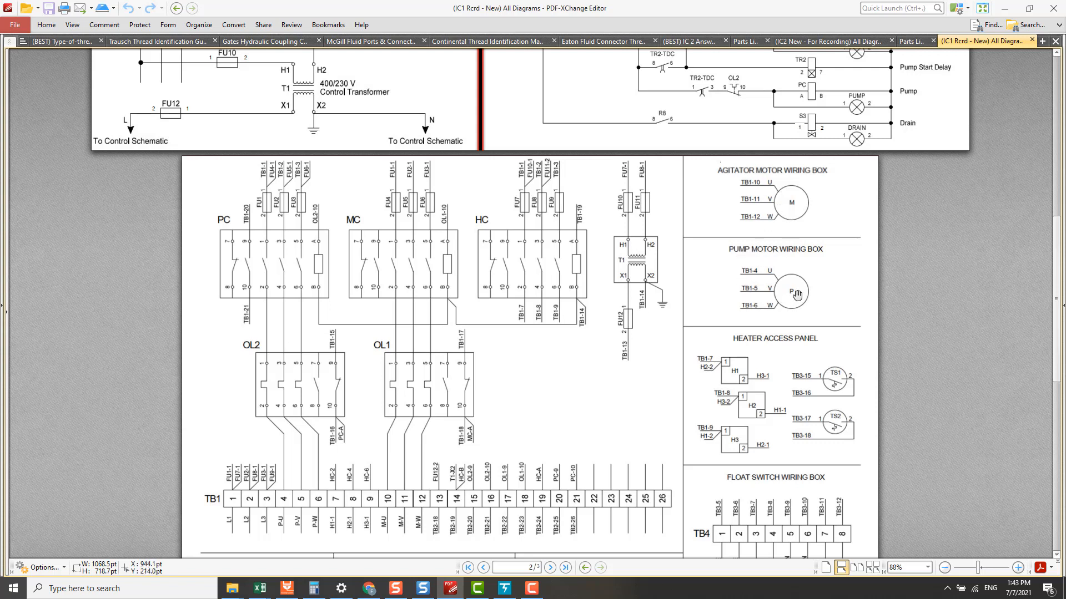
mouse_move(651, 364)
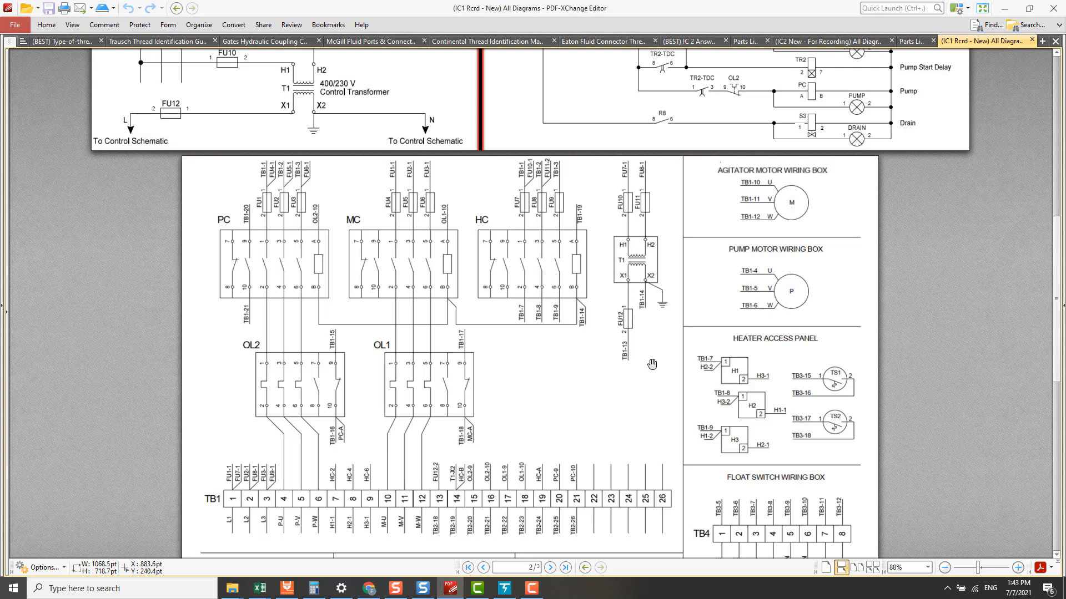
mouse_move(314, 516)
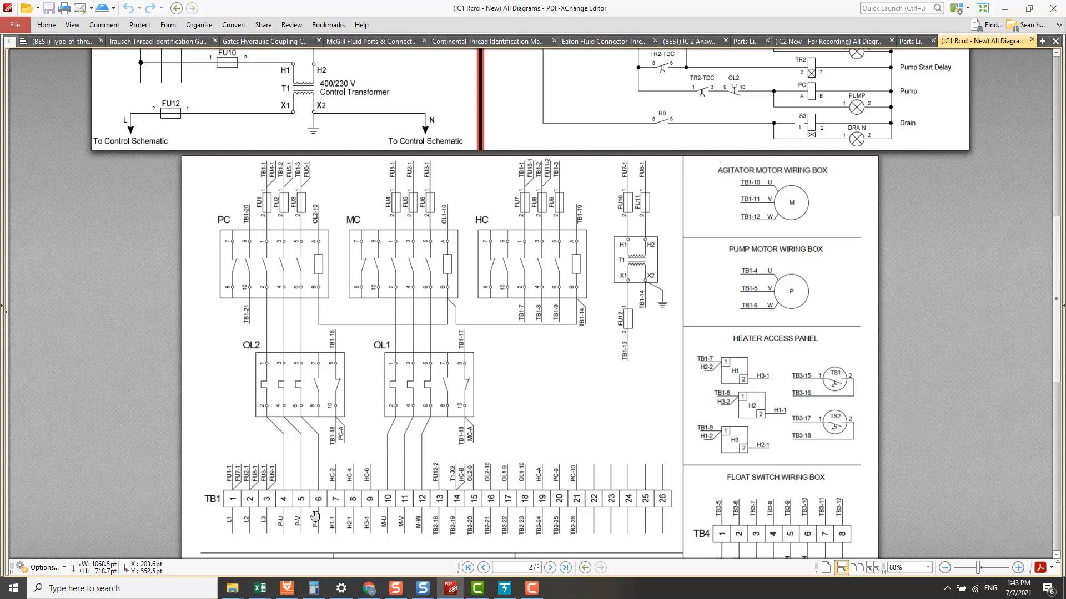
mouse_move(321, 500)
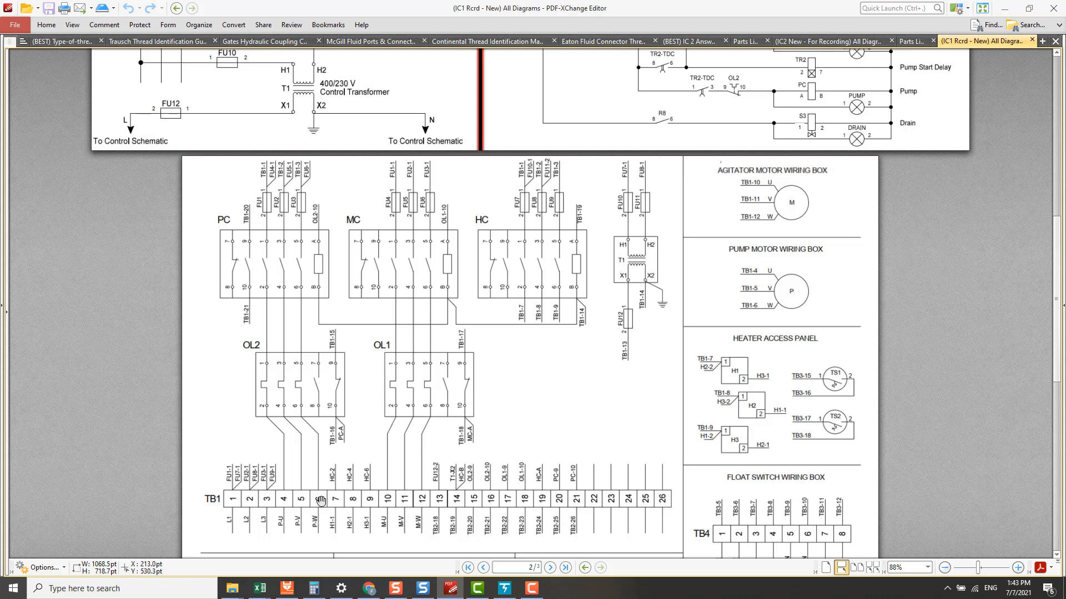
mouse_move(753, 308)
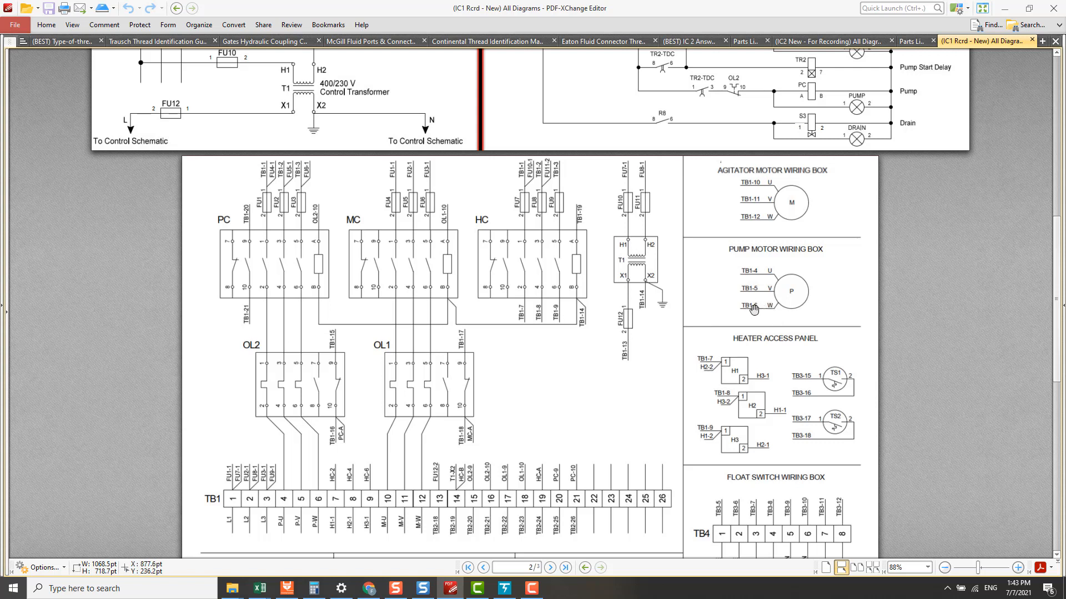
mouse_move(754, 309)
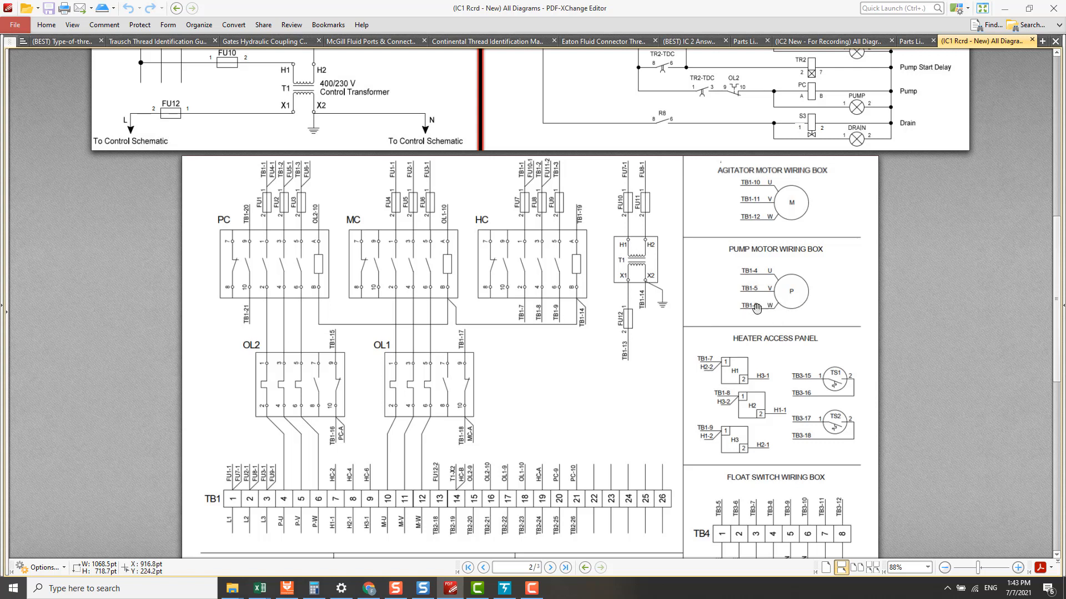
mouse_move(793, 313)
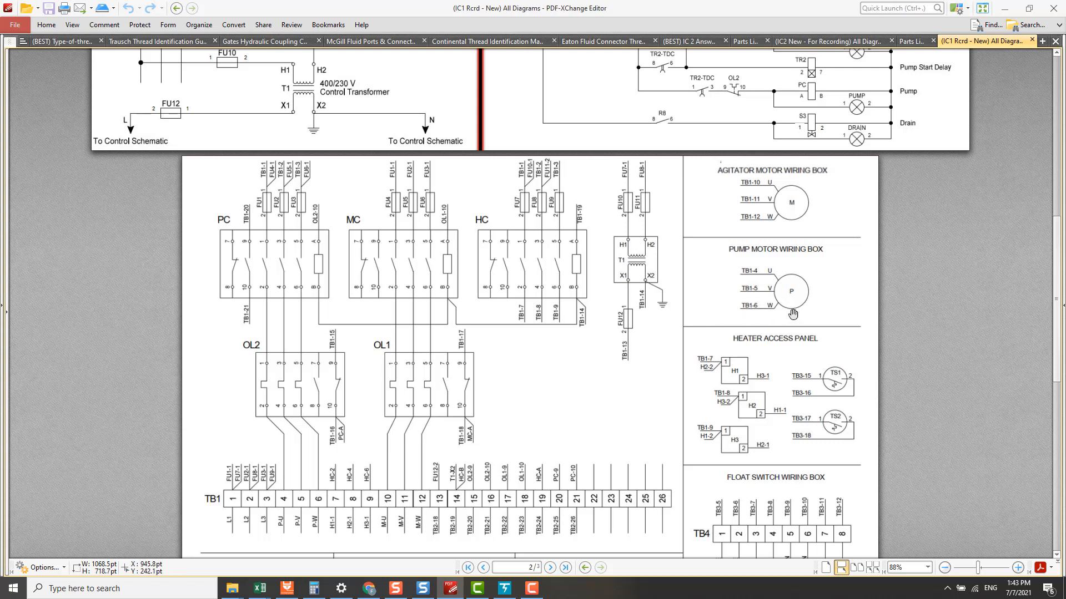
mouse_move(778, 284)
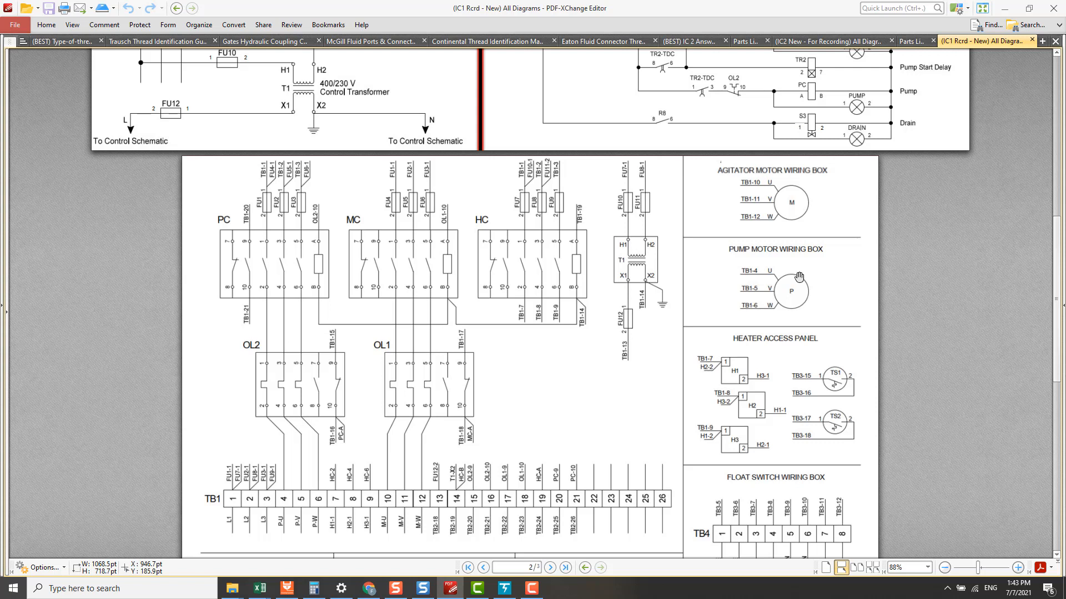
mouse_move(781, 306)
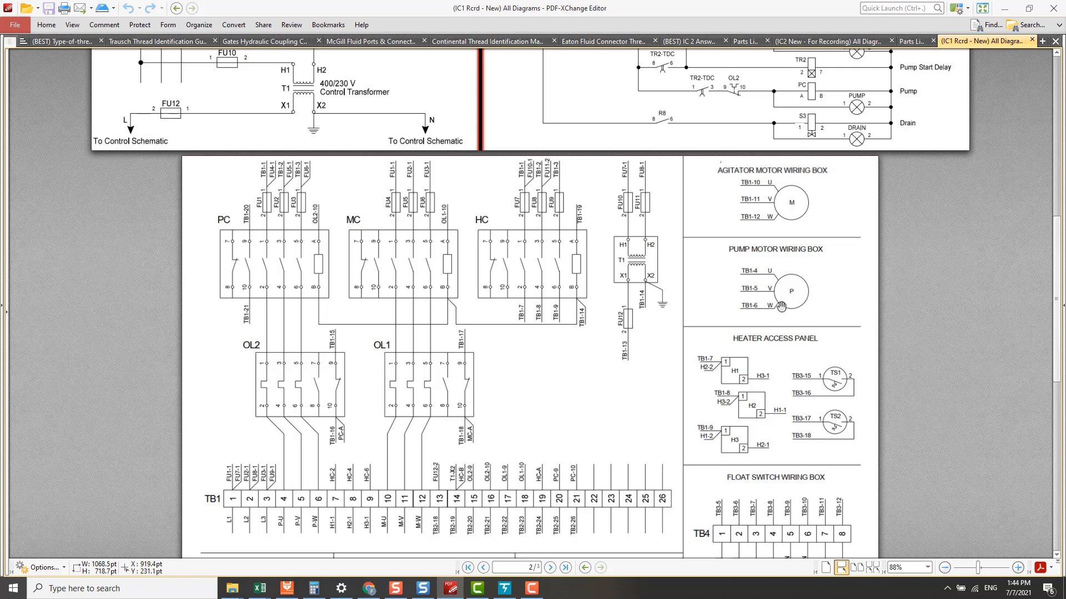
mouse_move(782, 304)
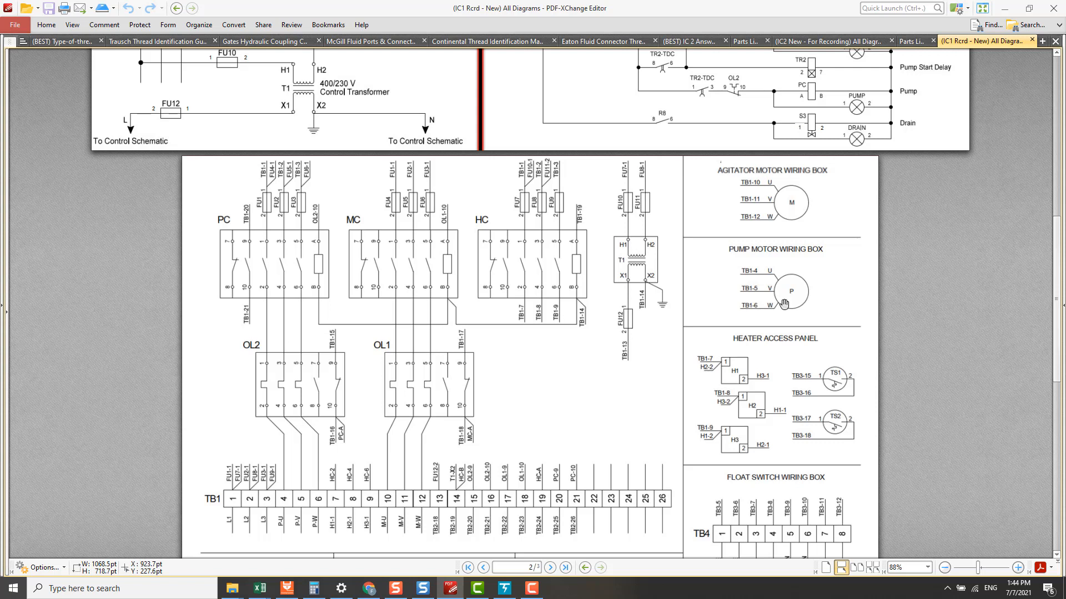
mouse_move(778, 303)
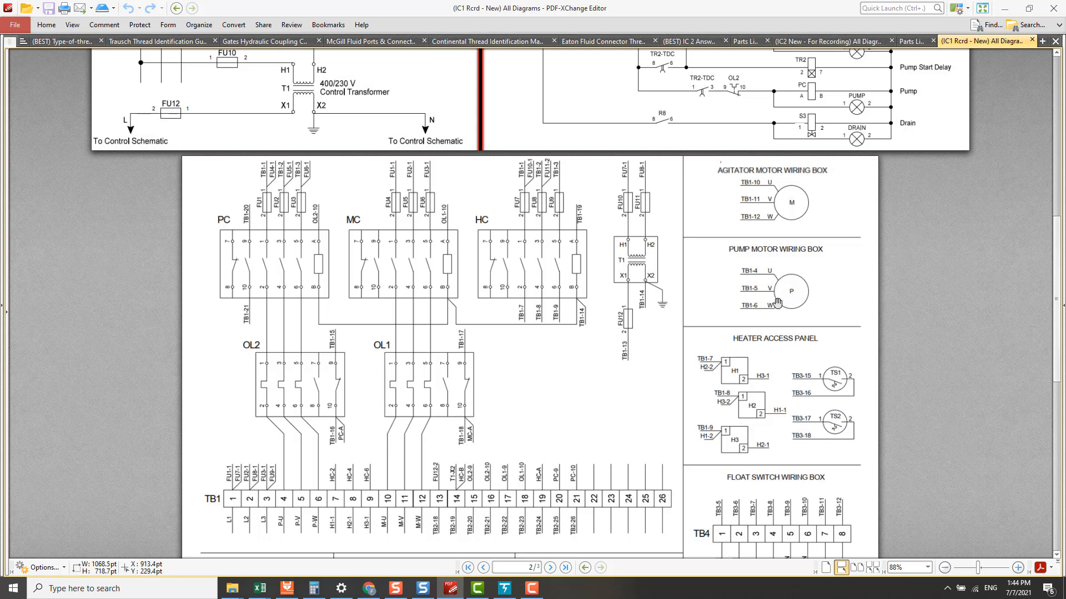
mouse_move(732, 328)
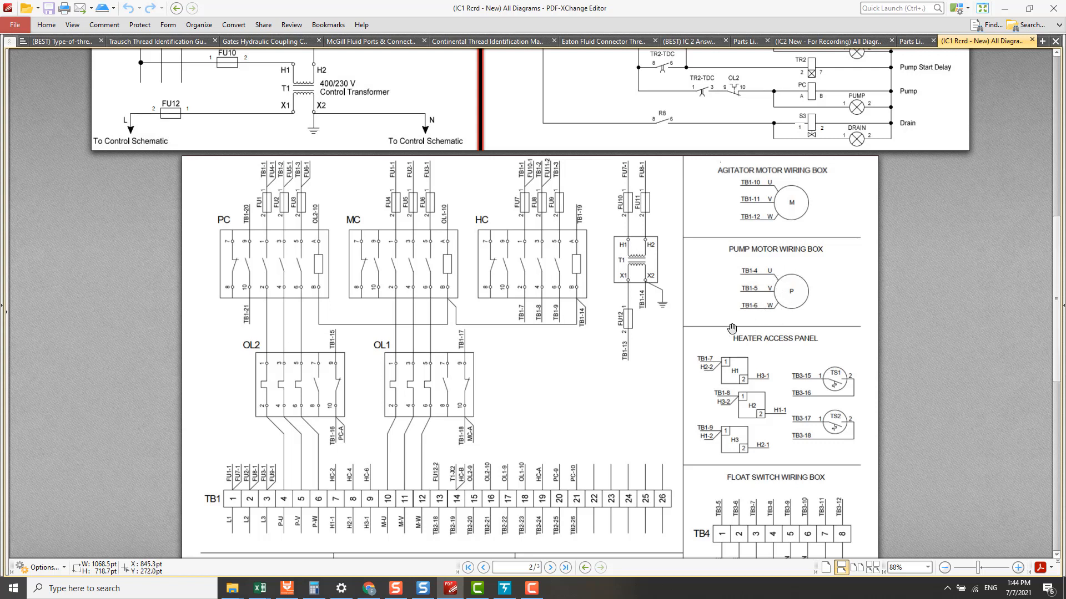
mouse_move(794, 304)
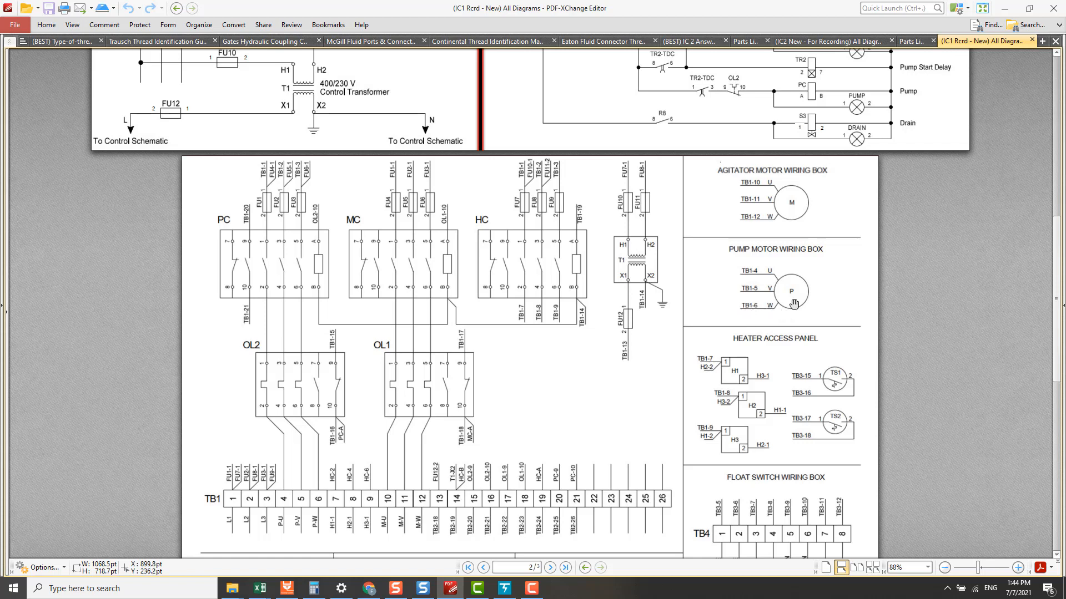
mouse_move(786, 303)
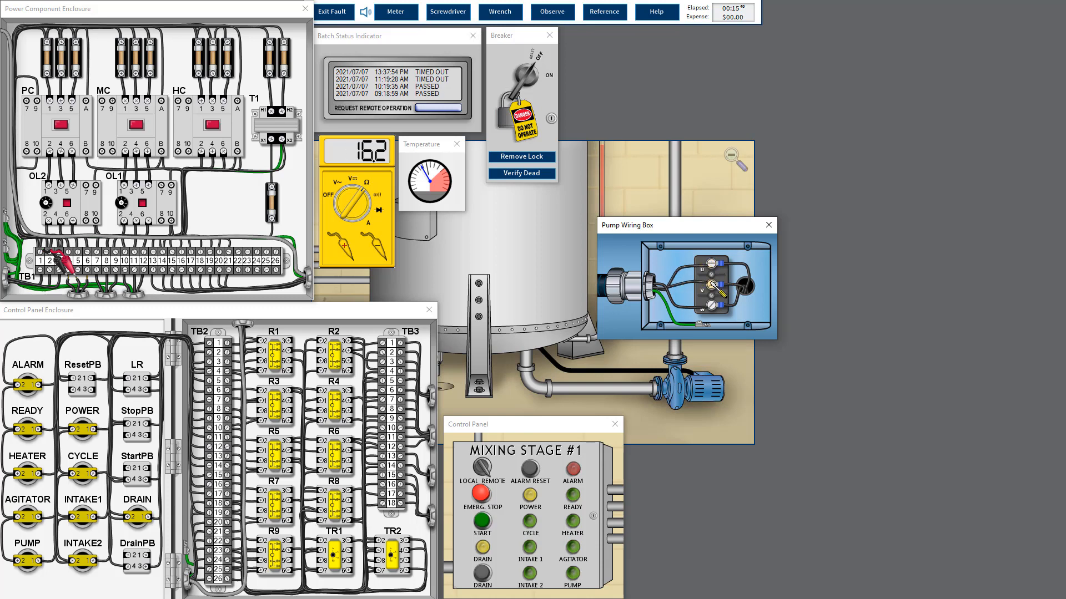
Tighten the loose terminal in the Pump Wiring Box, leaving the meter at OL
left_click(713, 287)
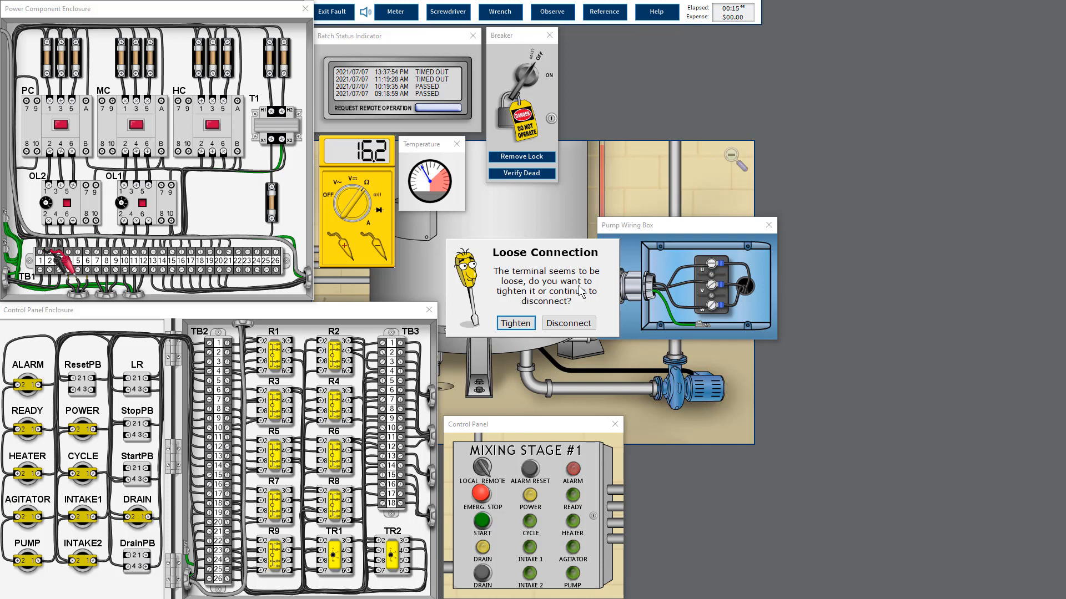
mouse_move(726, 313)
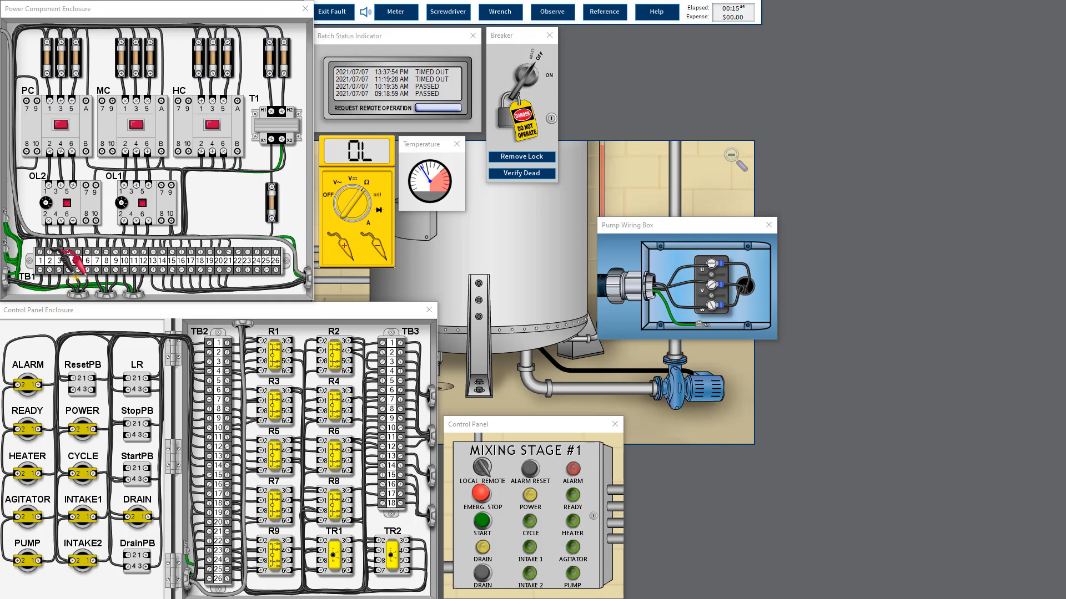
left_click(499, 12)
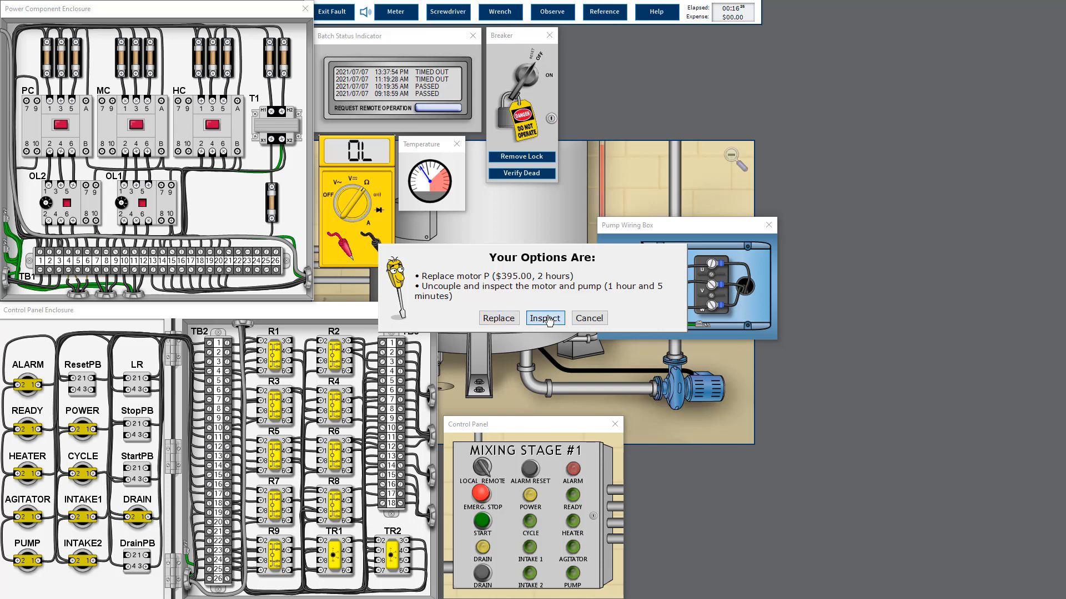
Inspect the pump motor, find burnt winding insulation, and replace it for $395.00
left_click(544, 318)
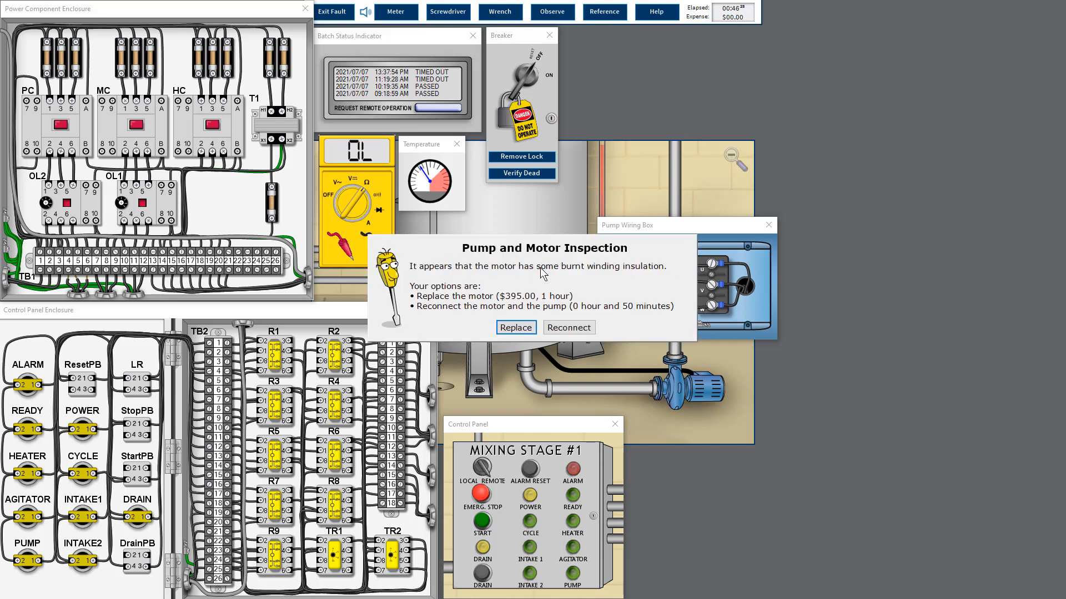
mouse_move(587, 278)
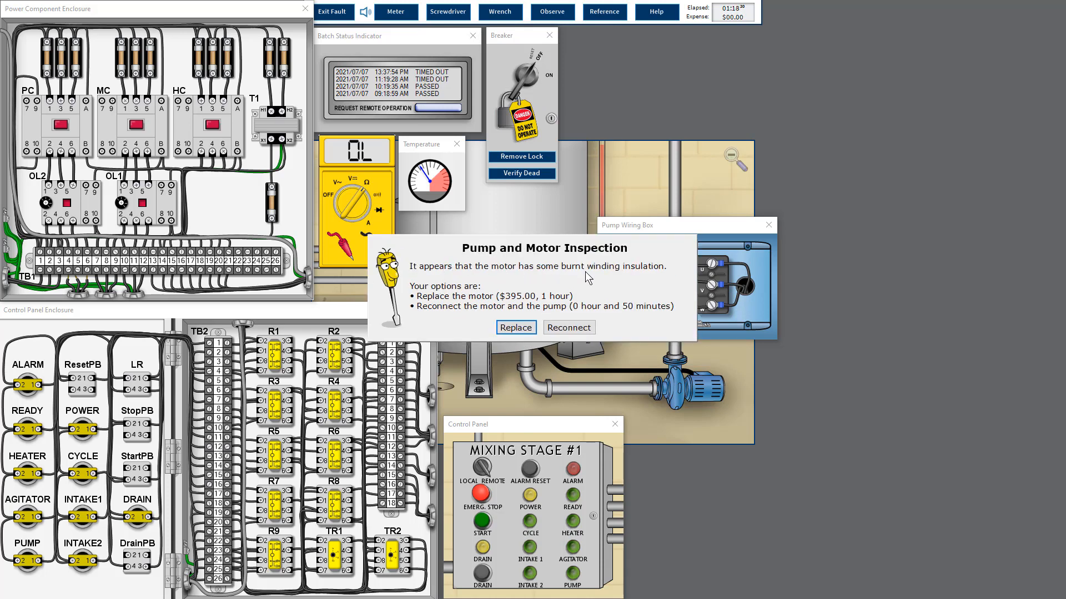
mouse_move(611, 291)
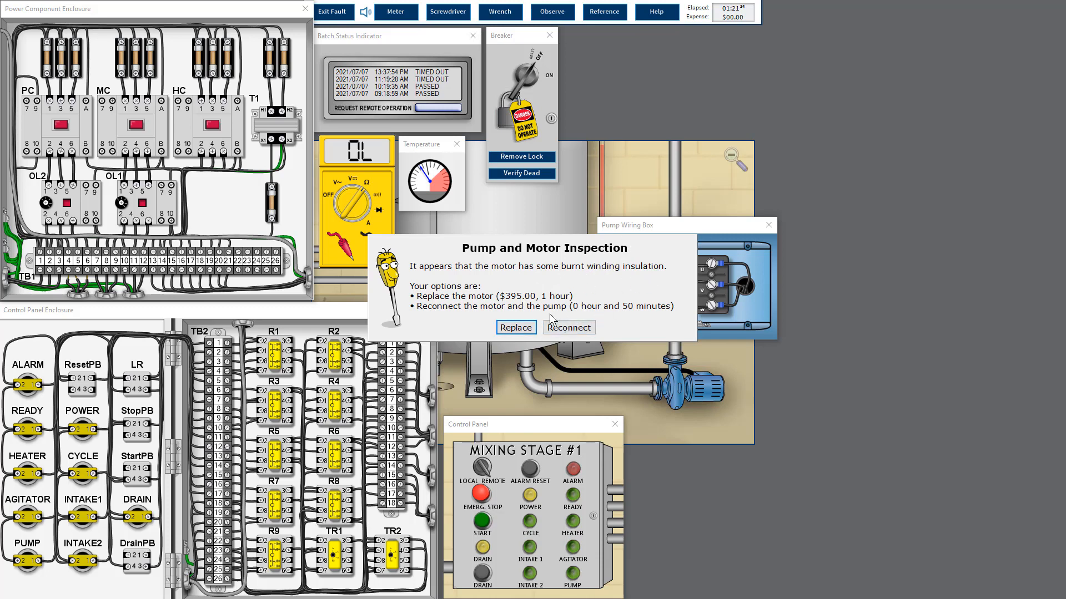
left_click(515, 327)
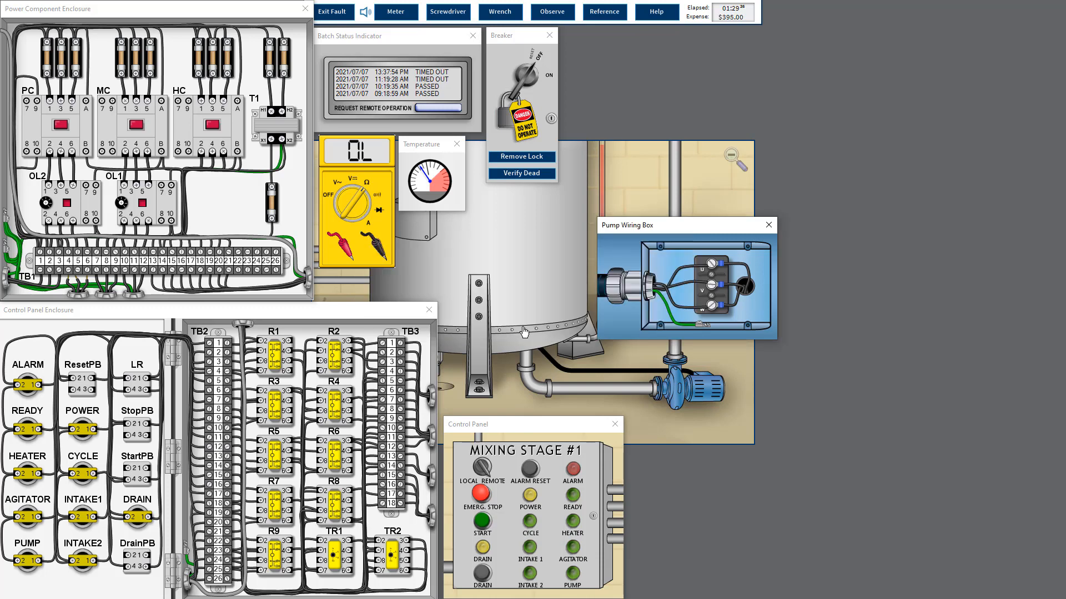
mouse_move(563, 299)
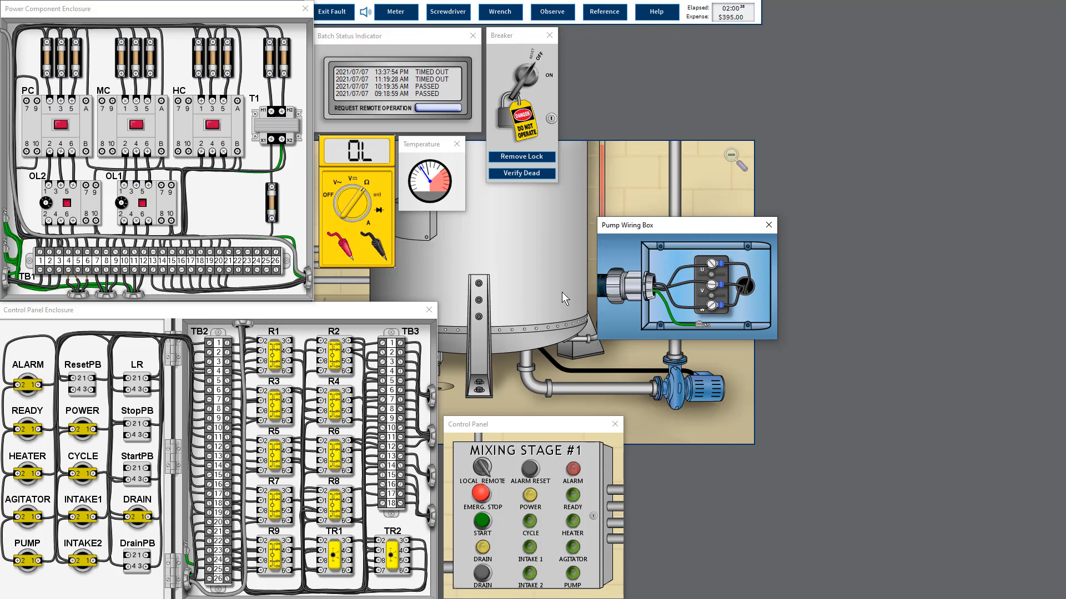
mouse_move(712, 301)
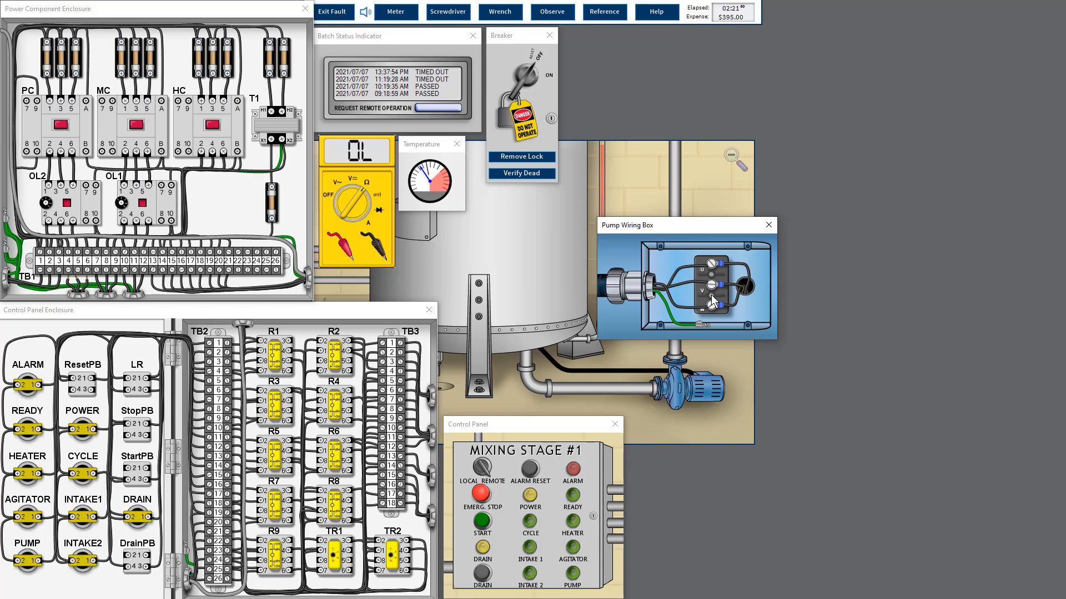
mouse_move(750, 285)
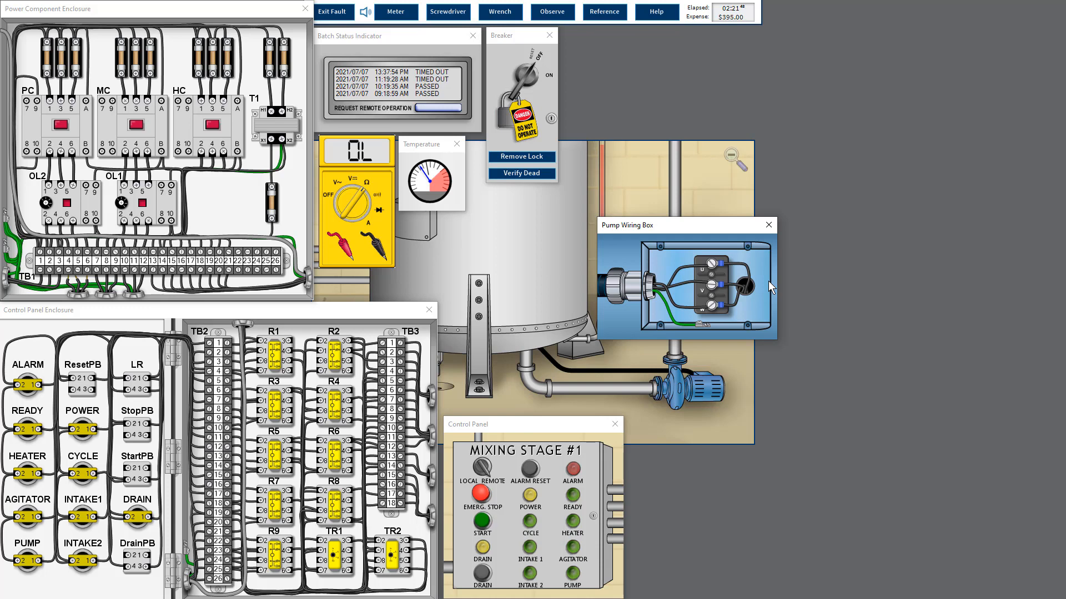
mouse_move(529, 272)
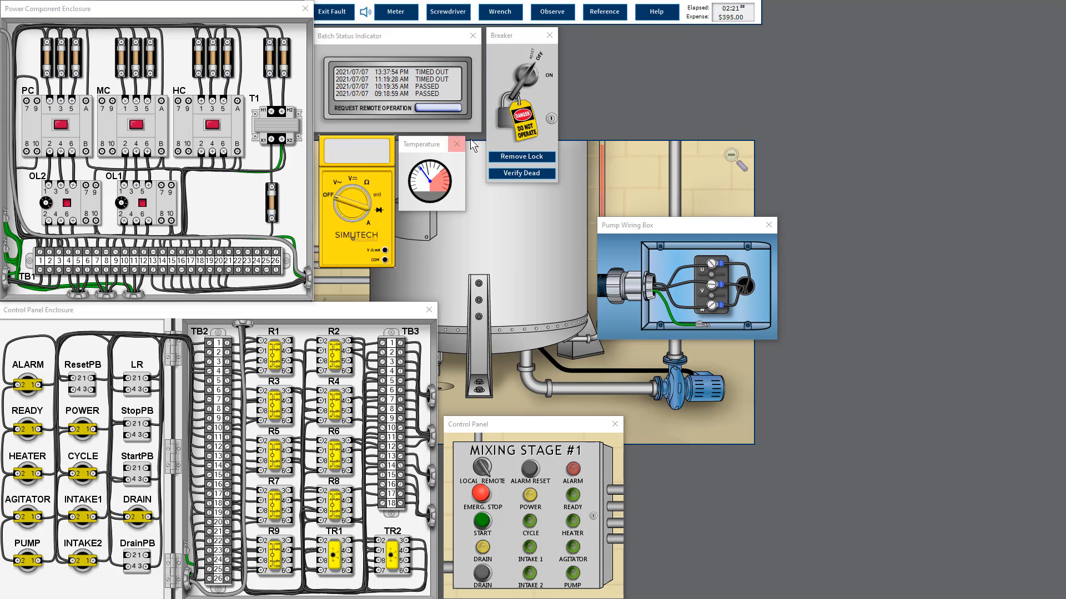
Remove the lockout from the breaker now that the new motor is installed
left_click(520, 157)
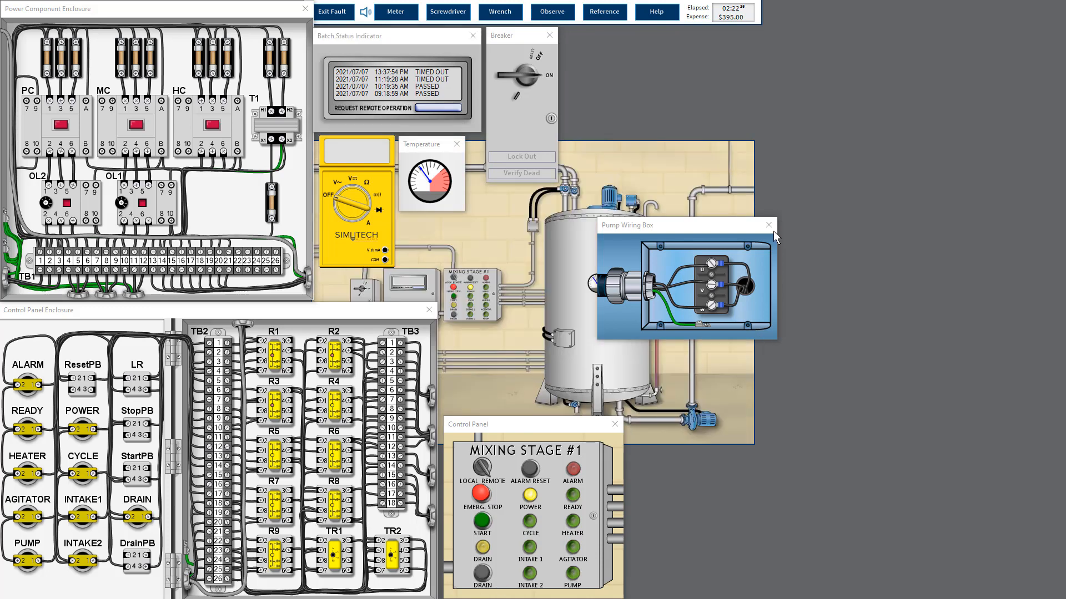
Close the wiring box, request remote operation, and unclamp the meter after reading 2.3 A
left_click(769, 225)
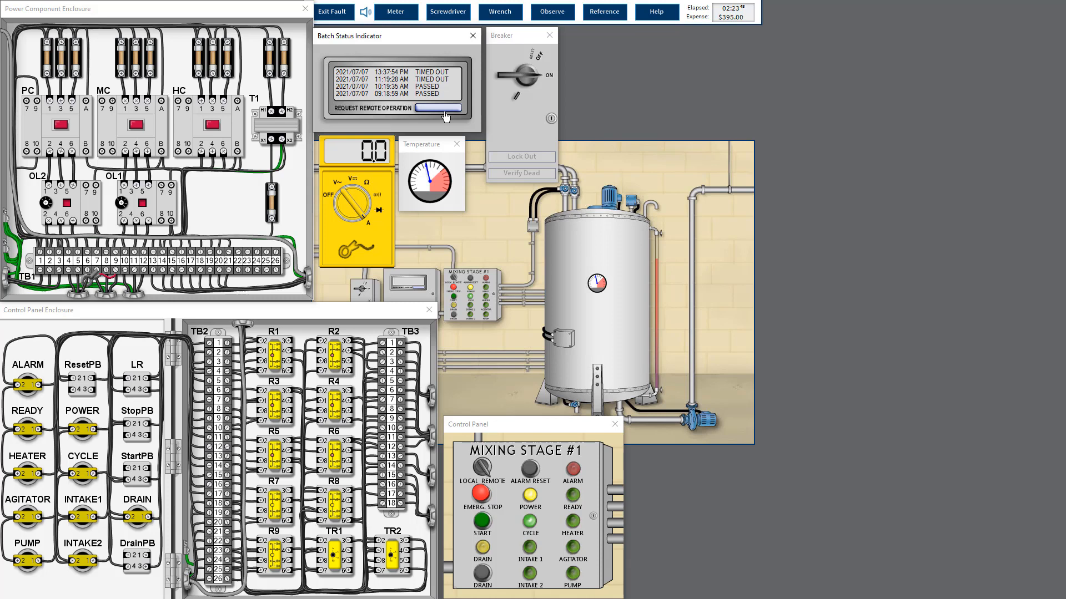
left_click(362, 218)
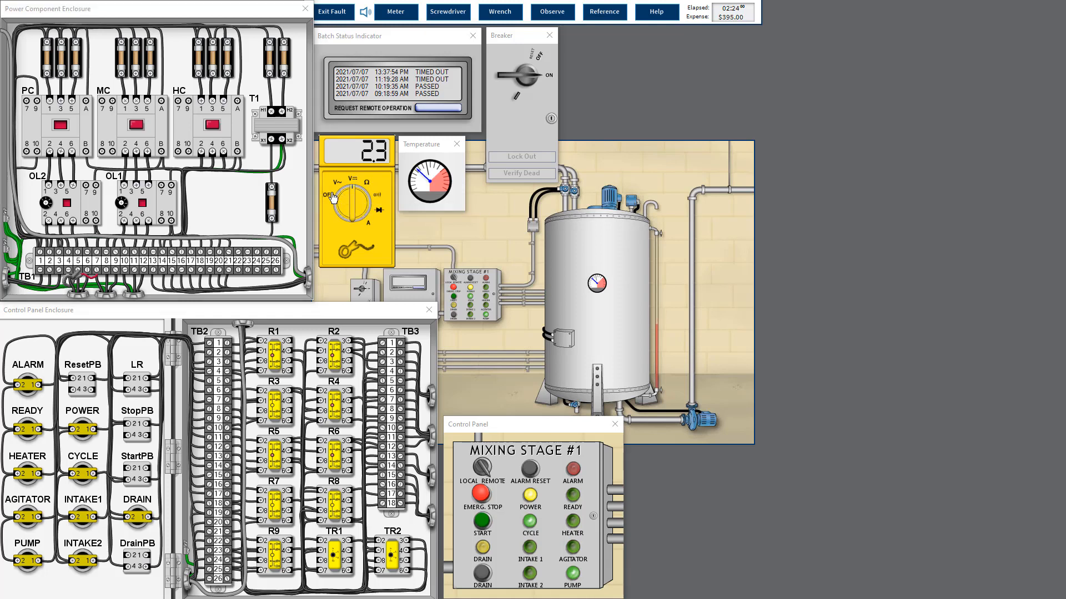
left_click(333, 196)
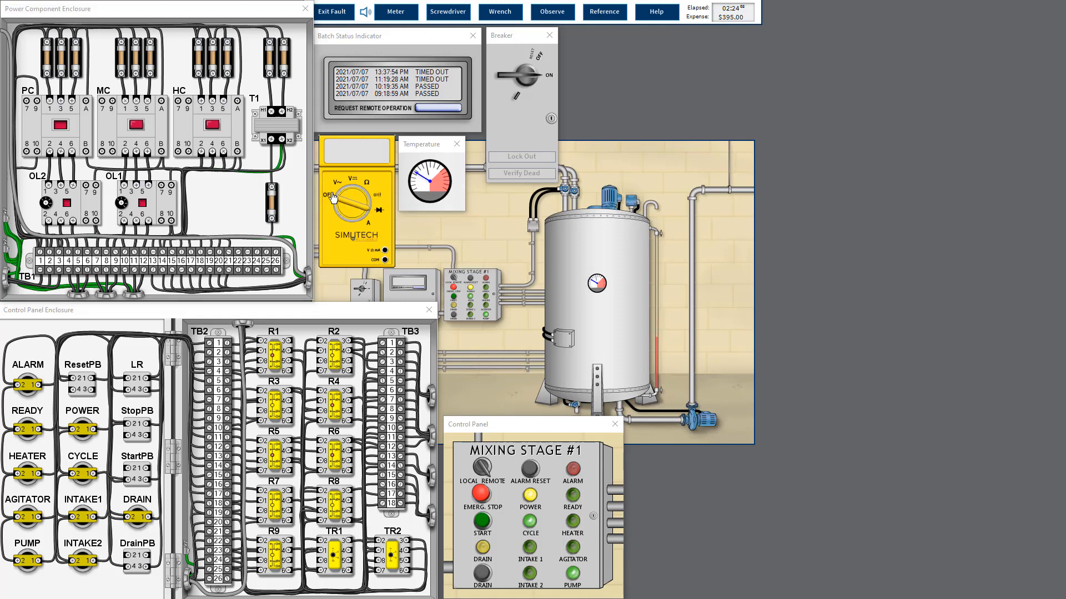